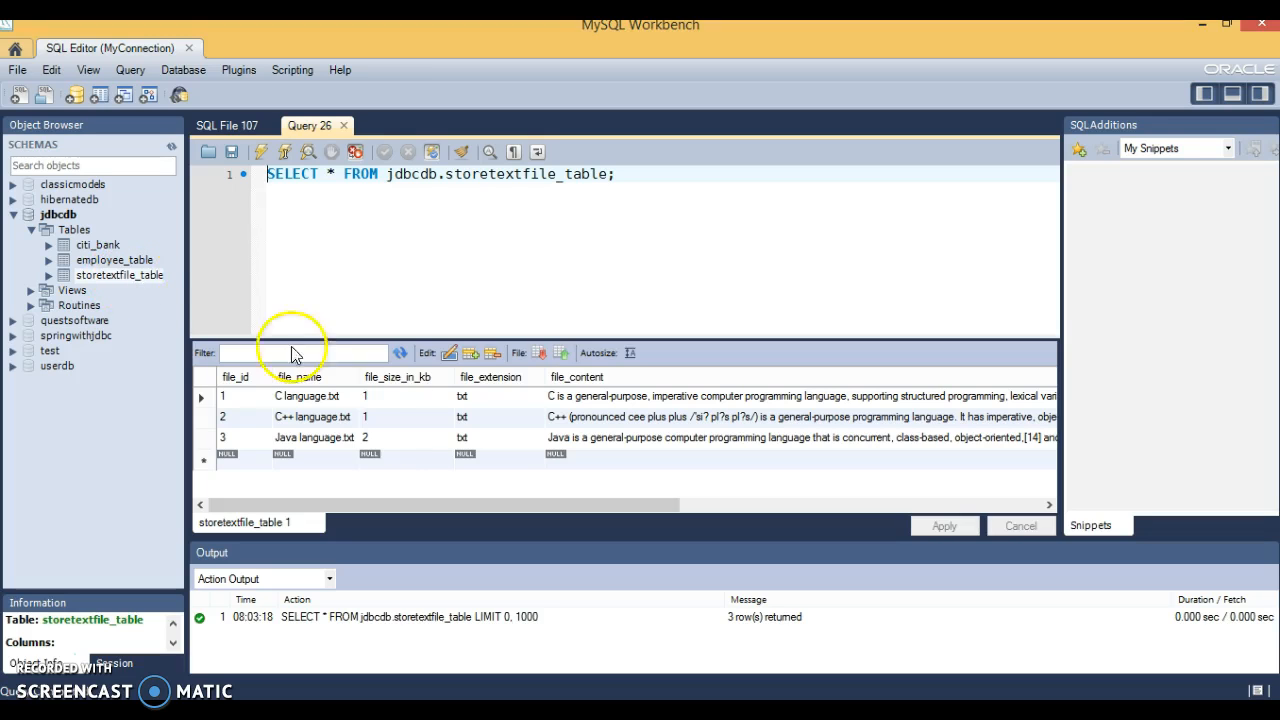
Select rows from storetextfile_table (Limit 1000) to list its three stored text files
right_click(118, 275)
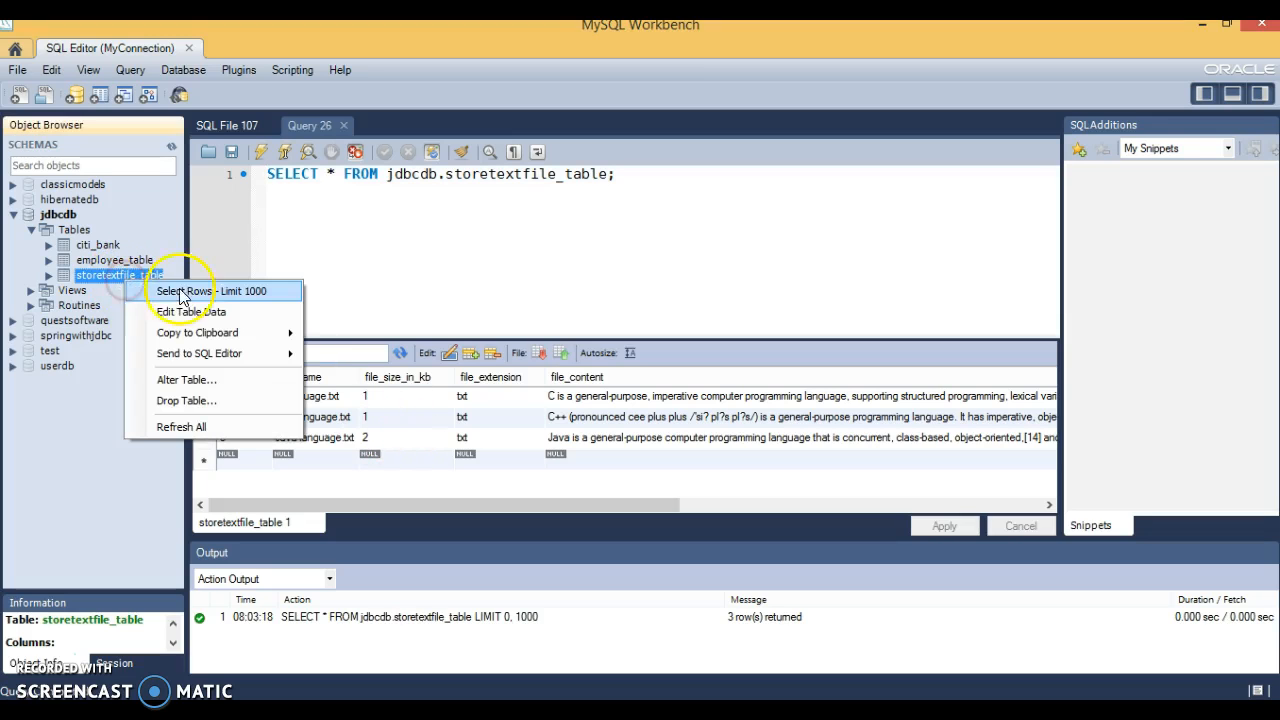
click(182, 291)
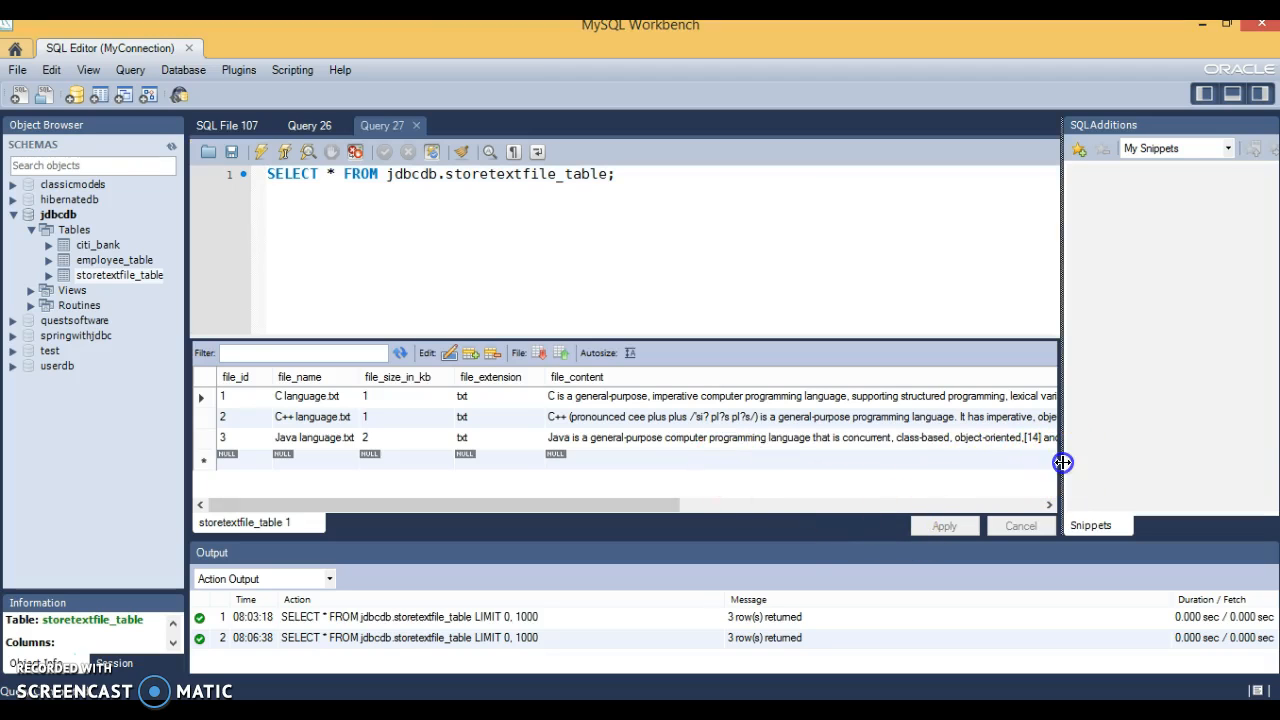
mouse_move(440, 413)
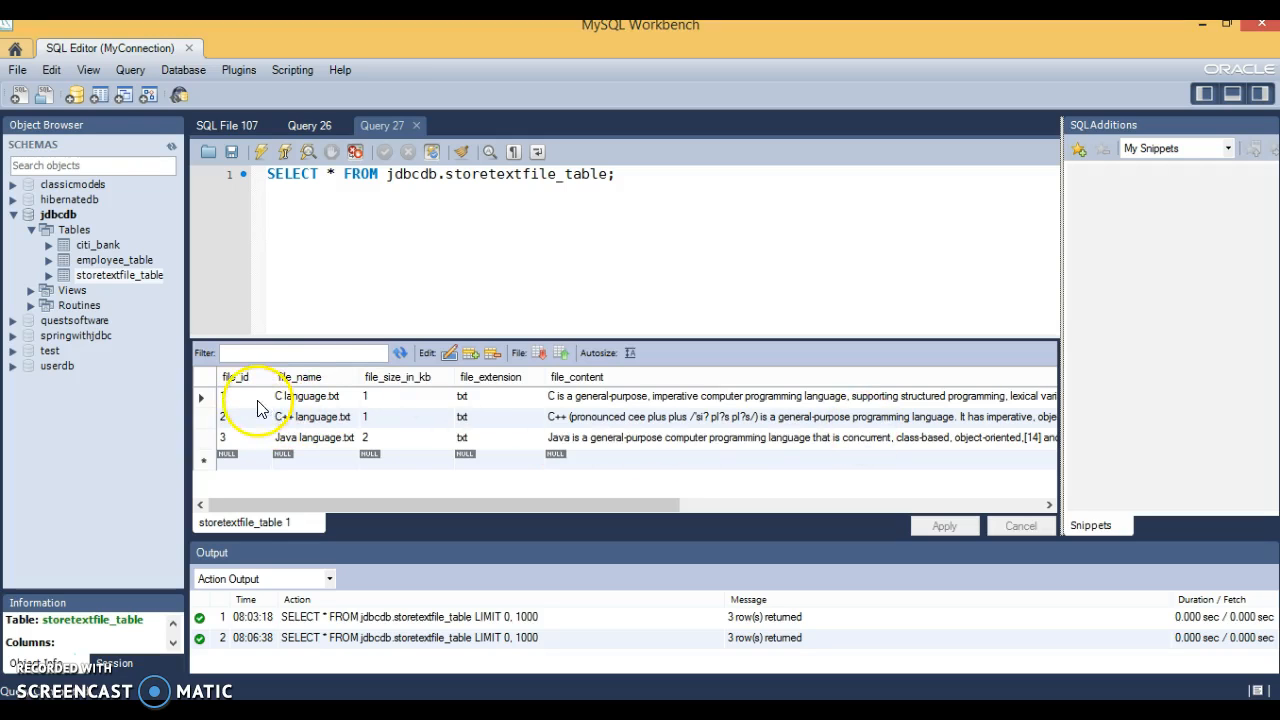
mouse_move(305, 396)
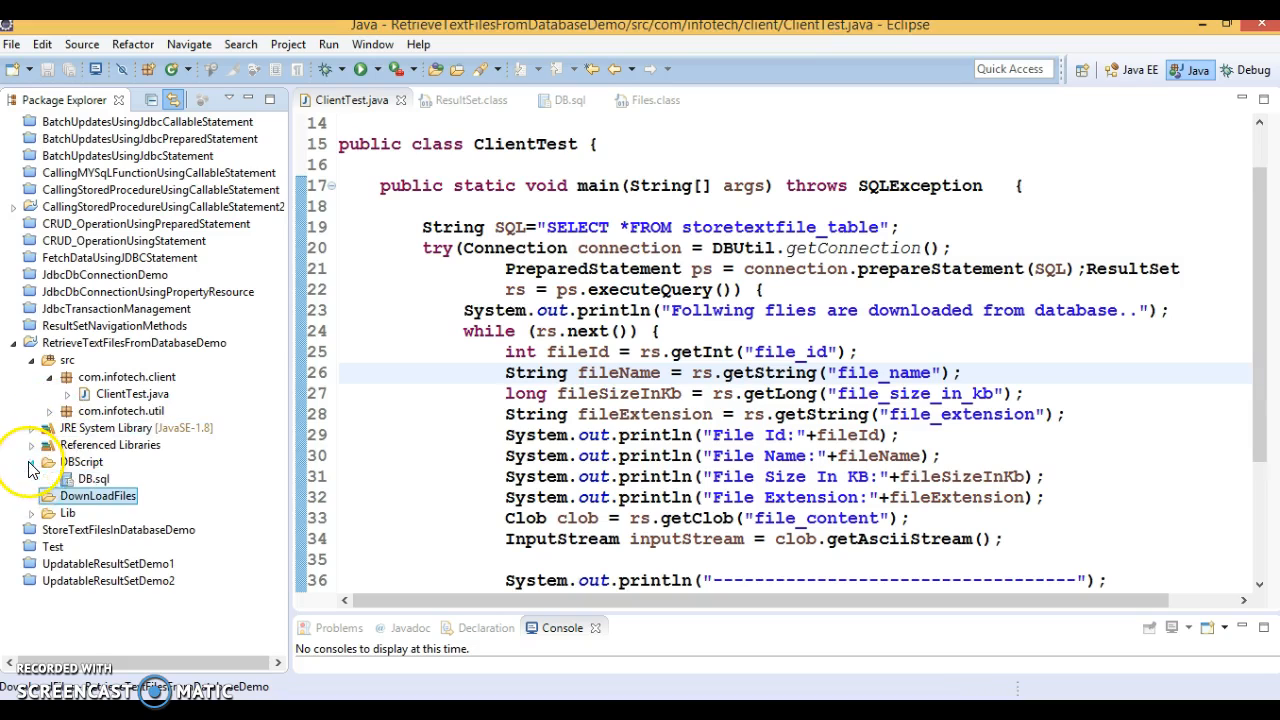
Open DB.sql to show the storetextfile_table CREATE TABLE definition
click(87, 478)
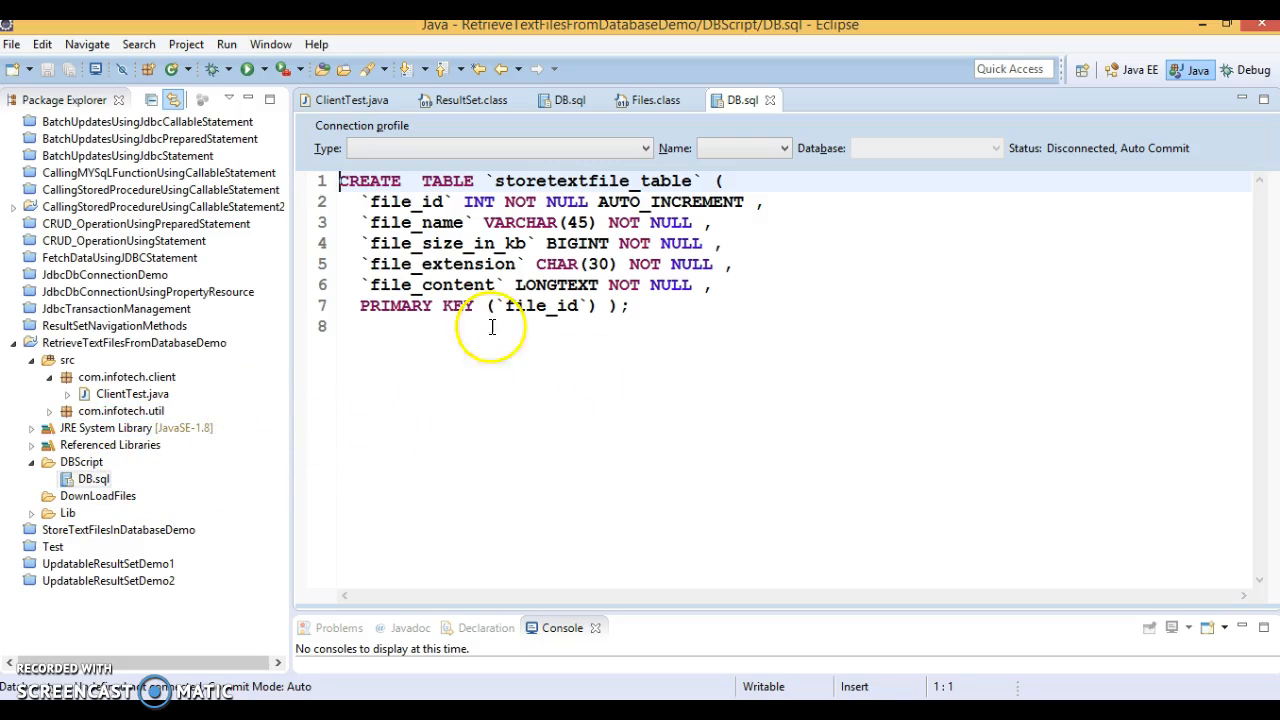
mouse_move(595, 264)
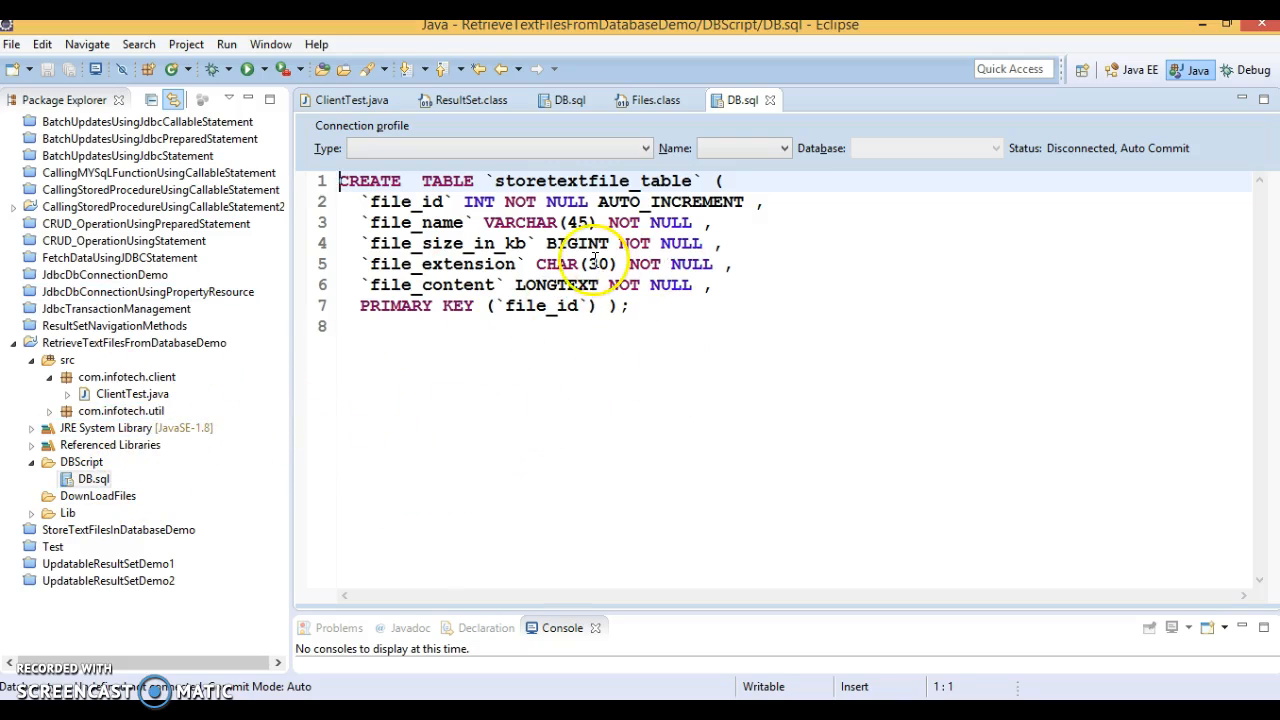
mouse_move(300, 462)
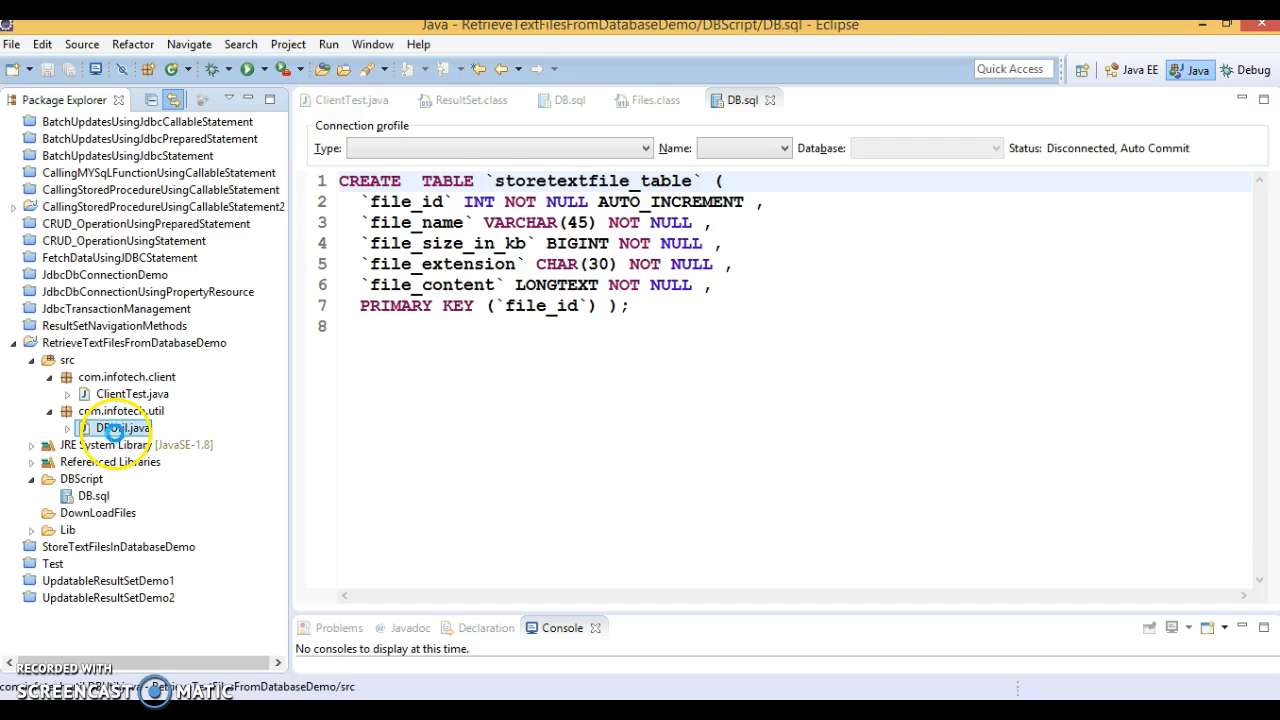
Open DBUtil.java and highlight its static initialiser block and getConnection method
double_click(109, 428)
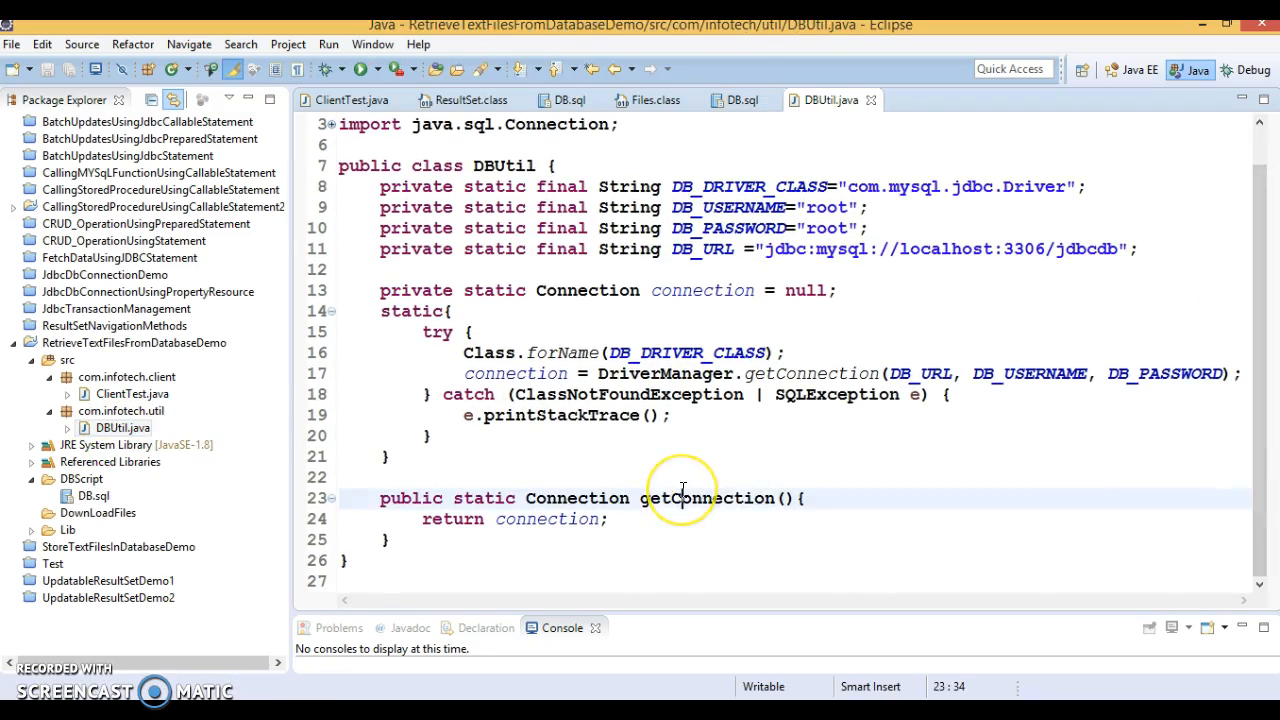
double_click(707, 498)
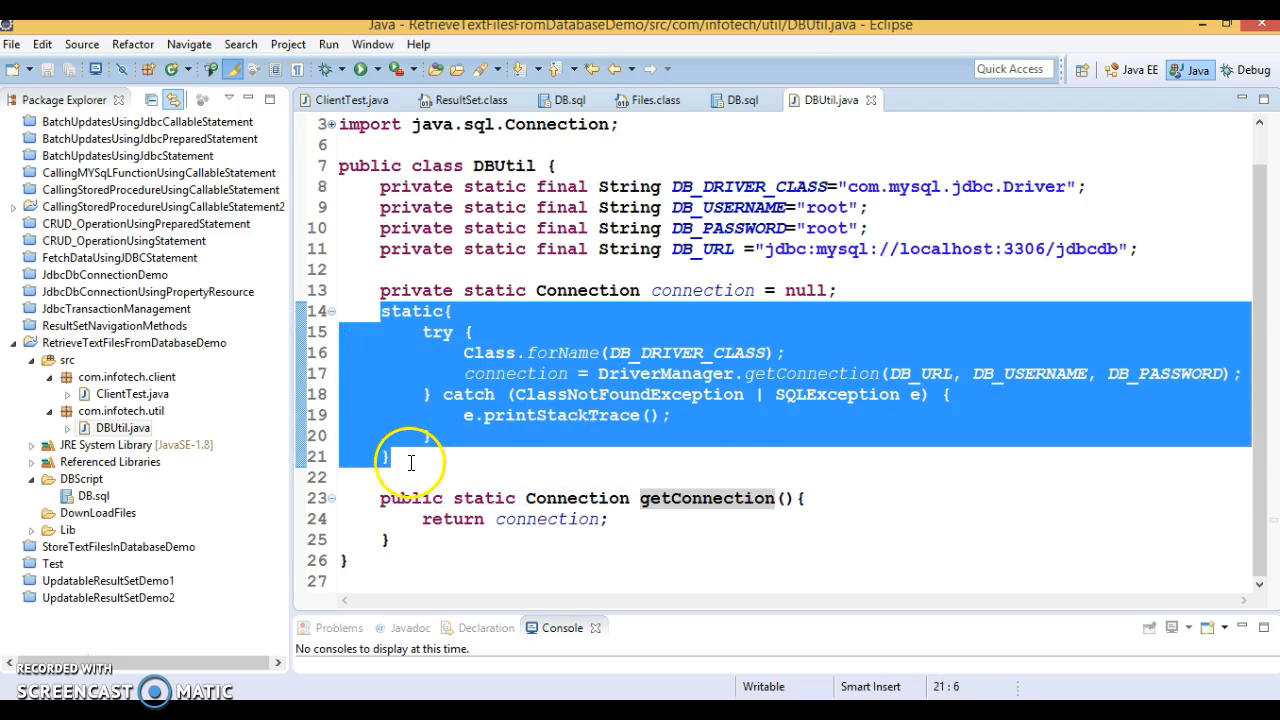
double_click(517, 373)
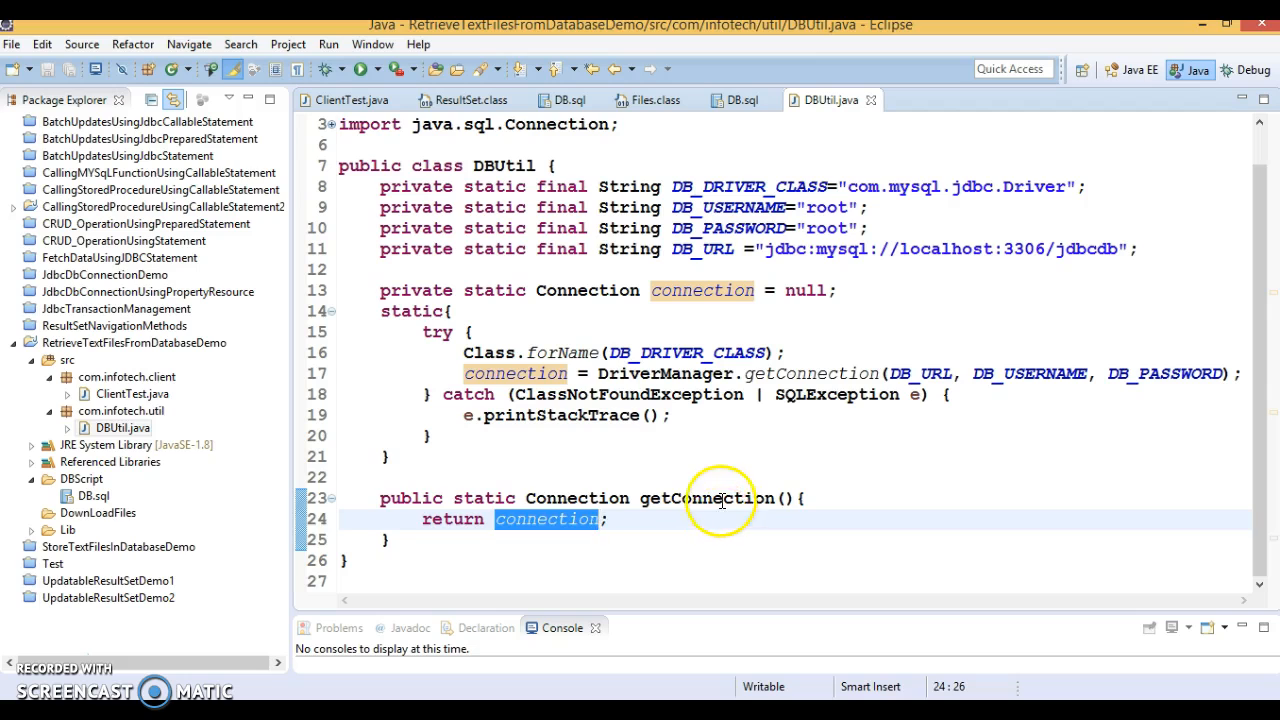
double_click(706, 498)
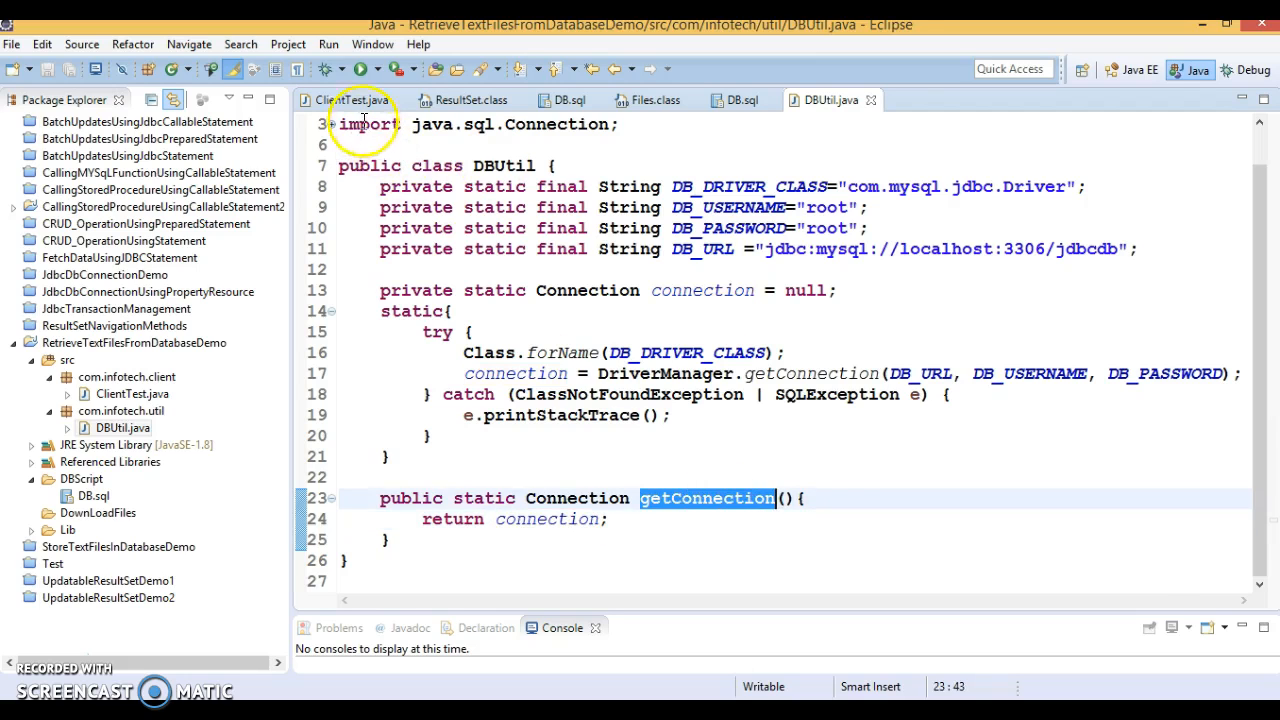
click(350, 100)
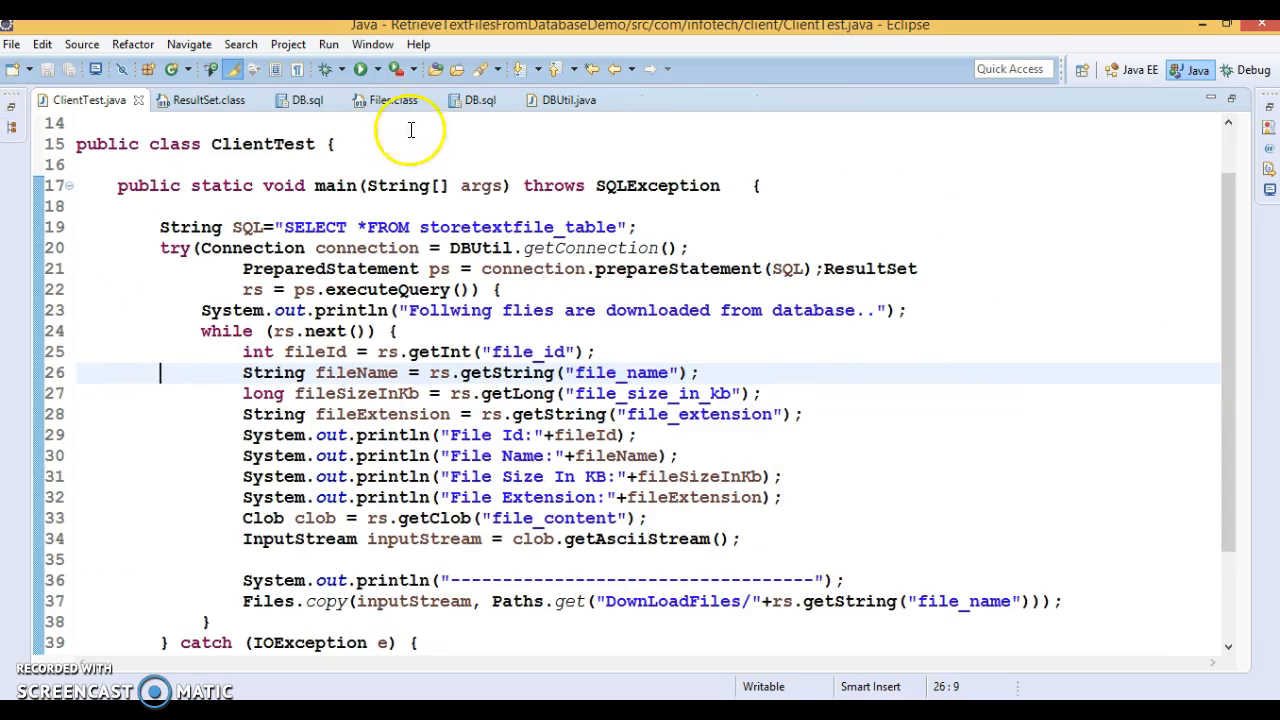
mouse_move(400, 290)
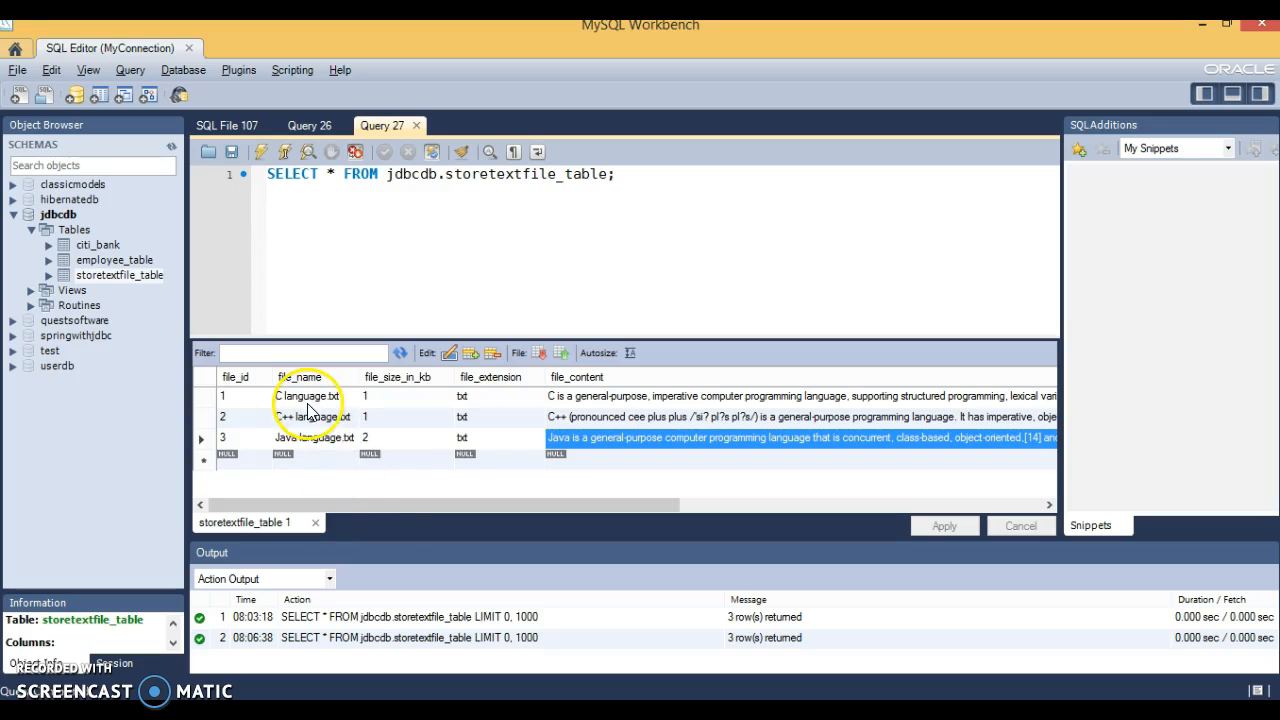
mouse_move(490, 475)
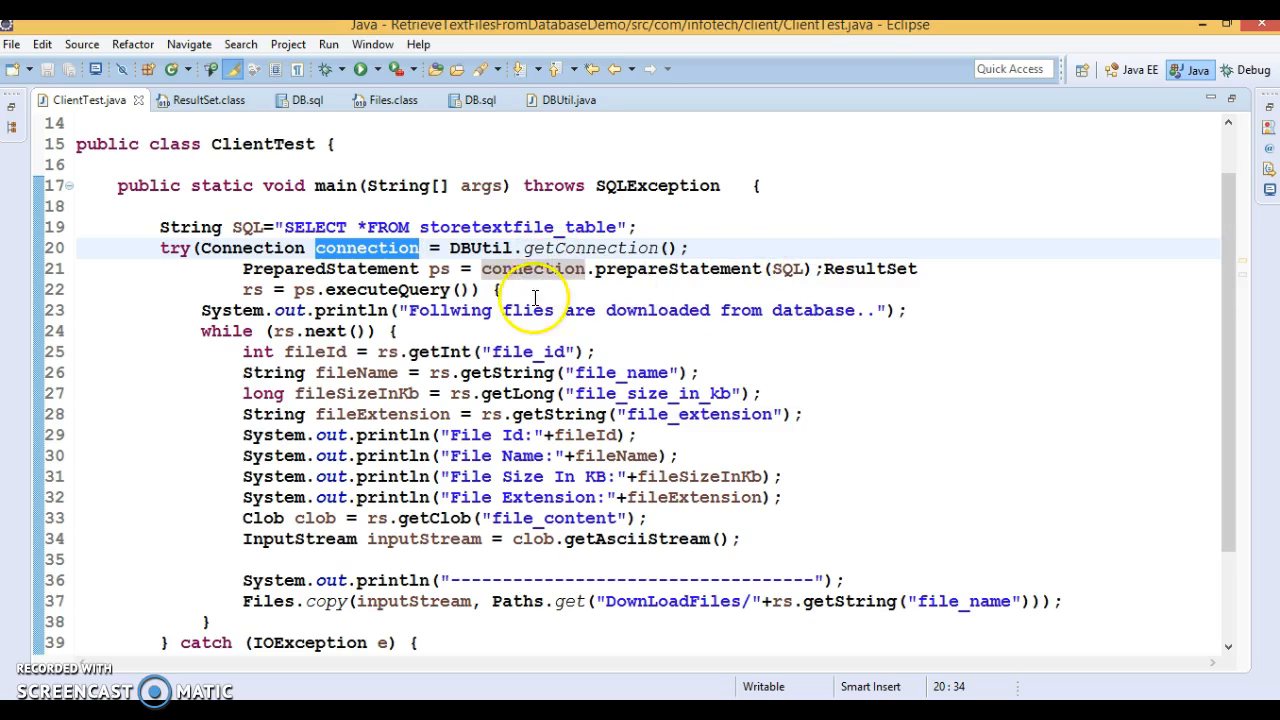
Close ResultSet.class and highlight ClientTest's PreparedStatement, ResultSet and connection declarations
double_click(330, 268)
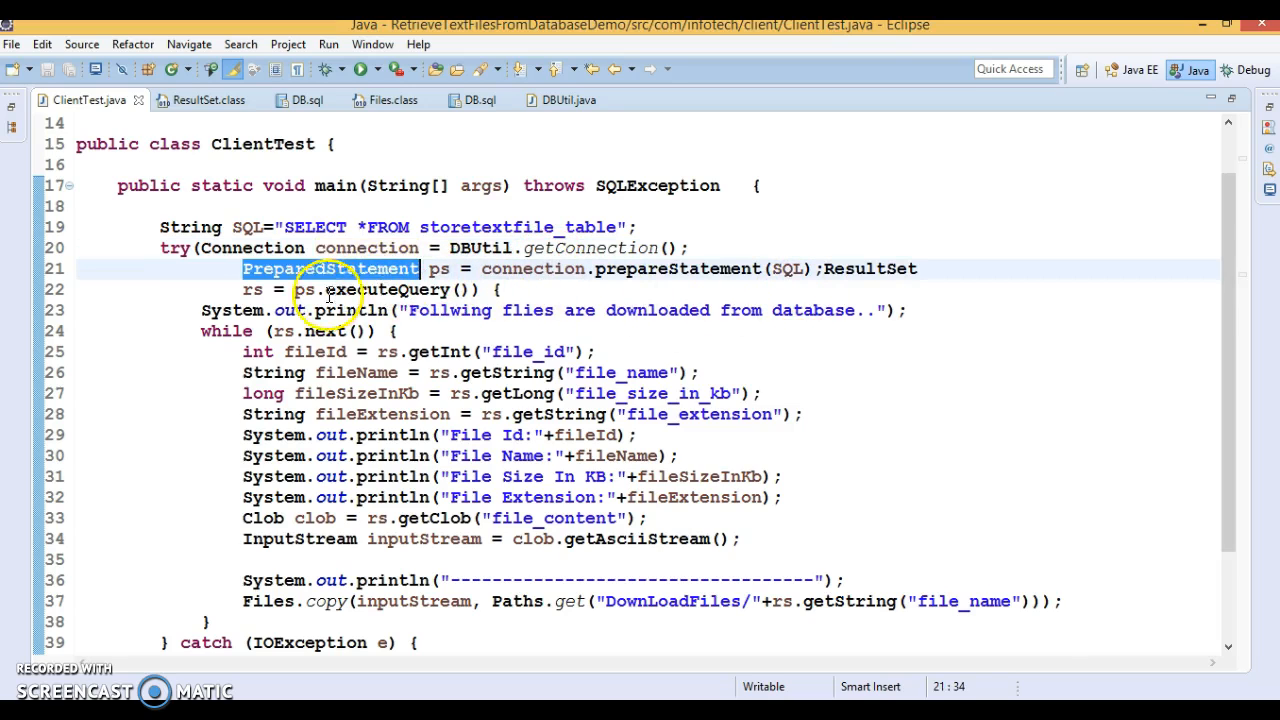
double_click(872, 269)
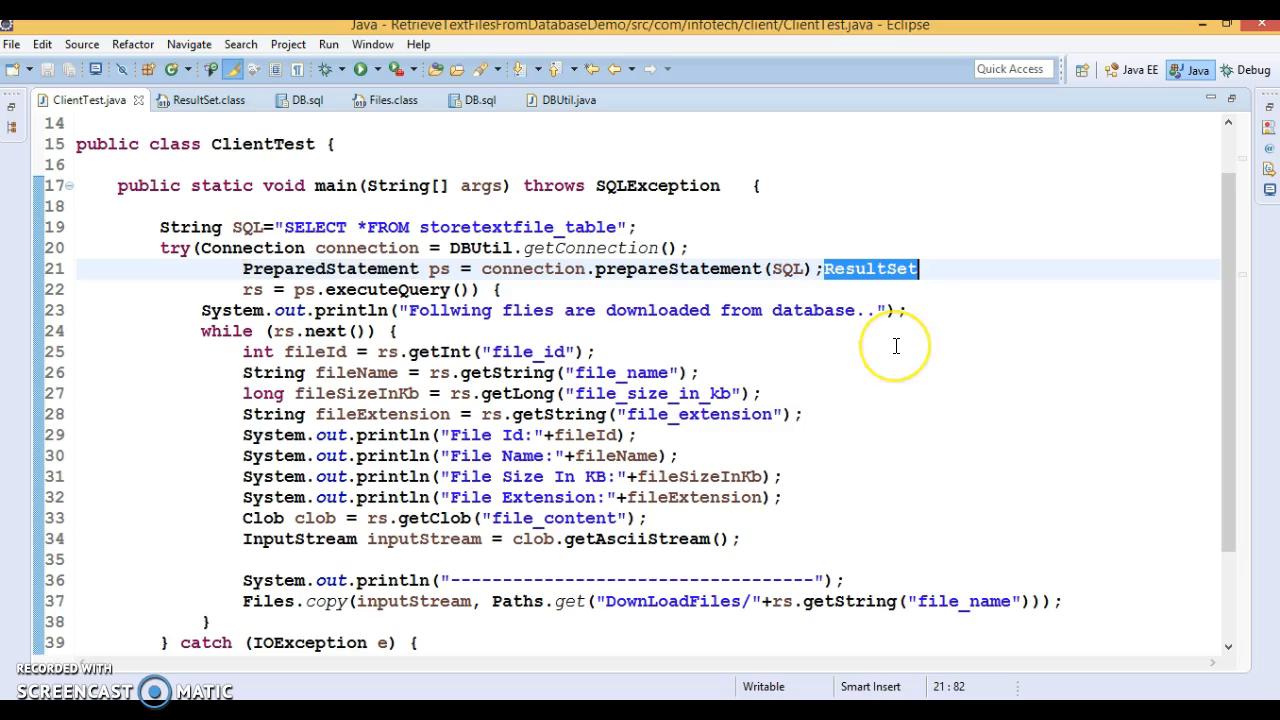
mouse_move(896, 346)
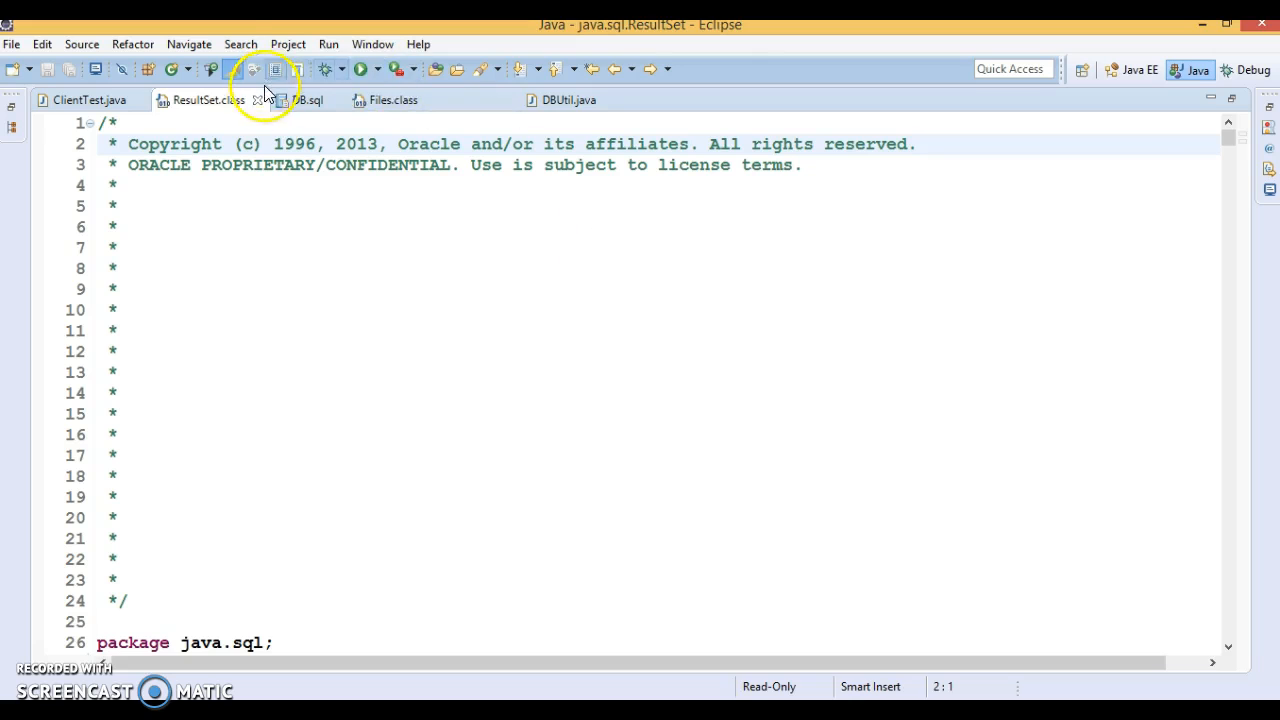
click(90, 99)
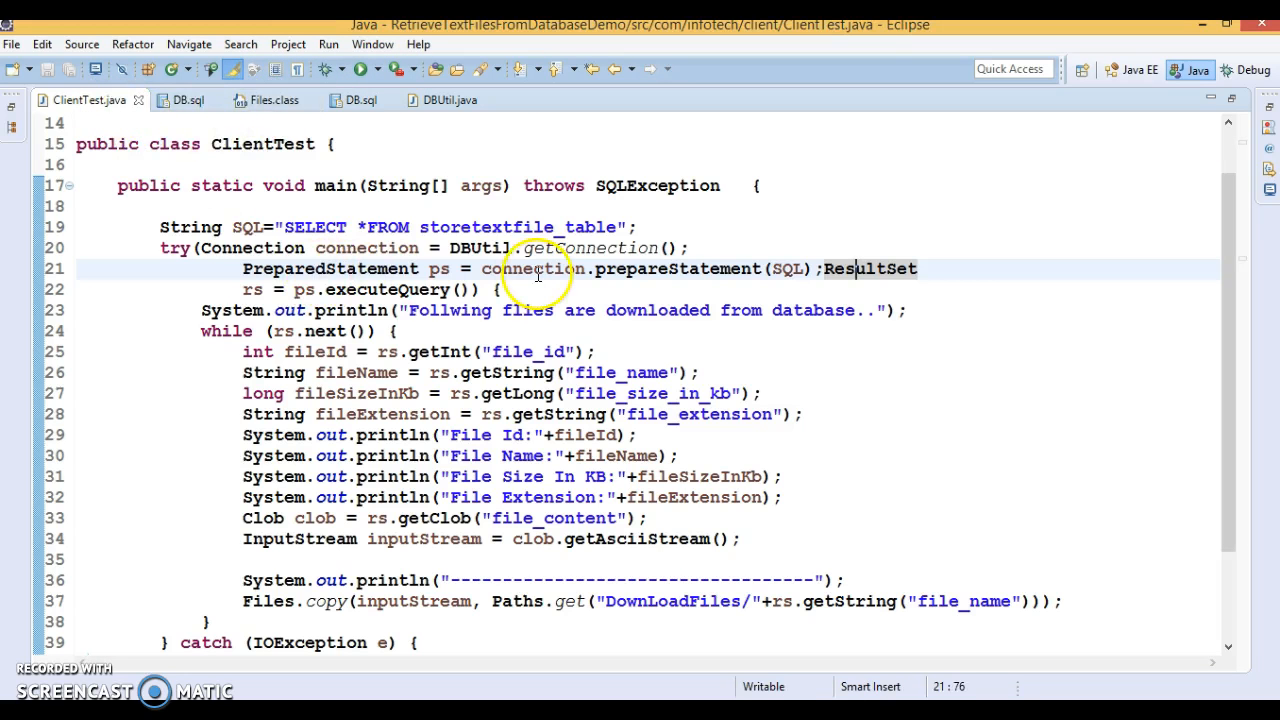
double_click(330, 268)
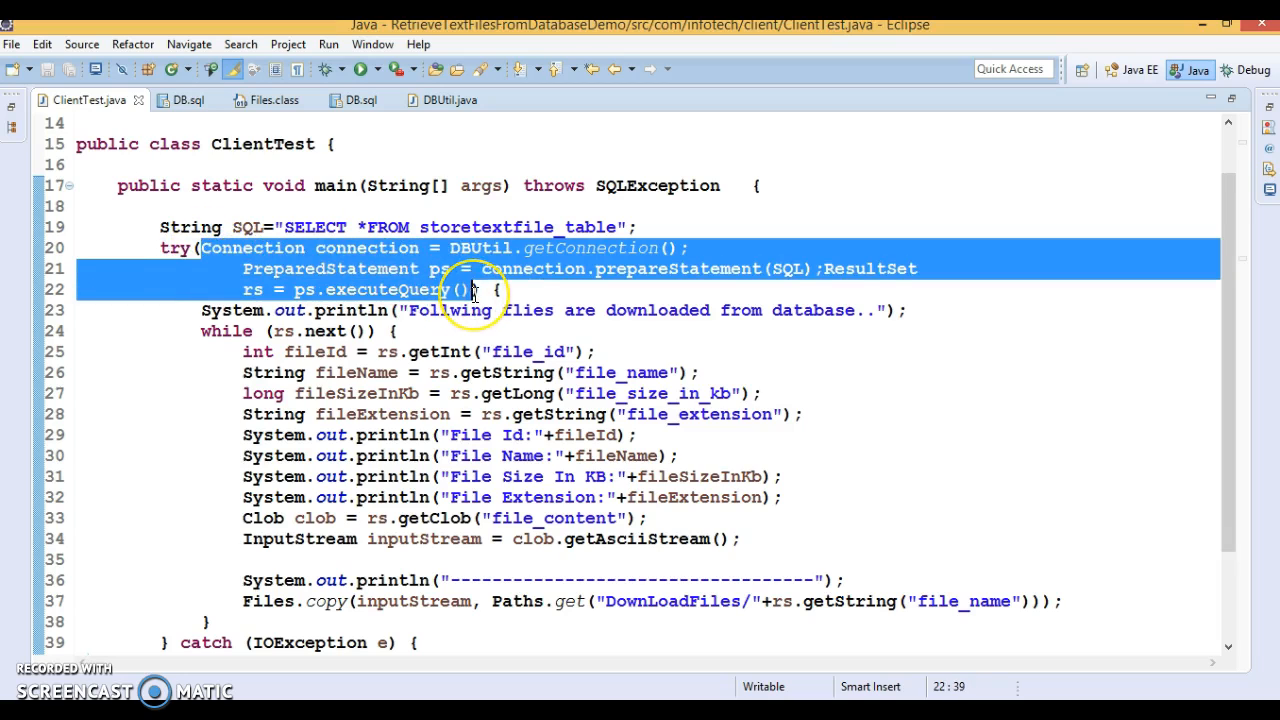
double_click(366, 248)
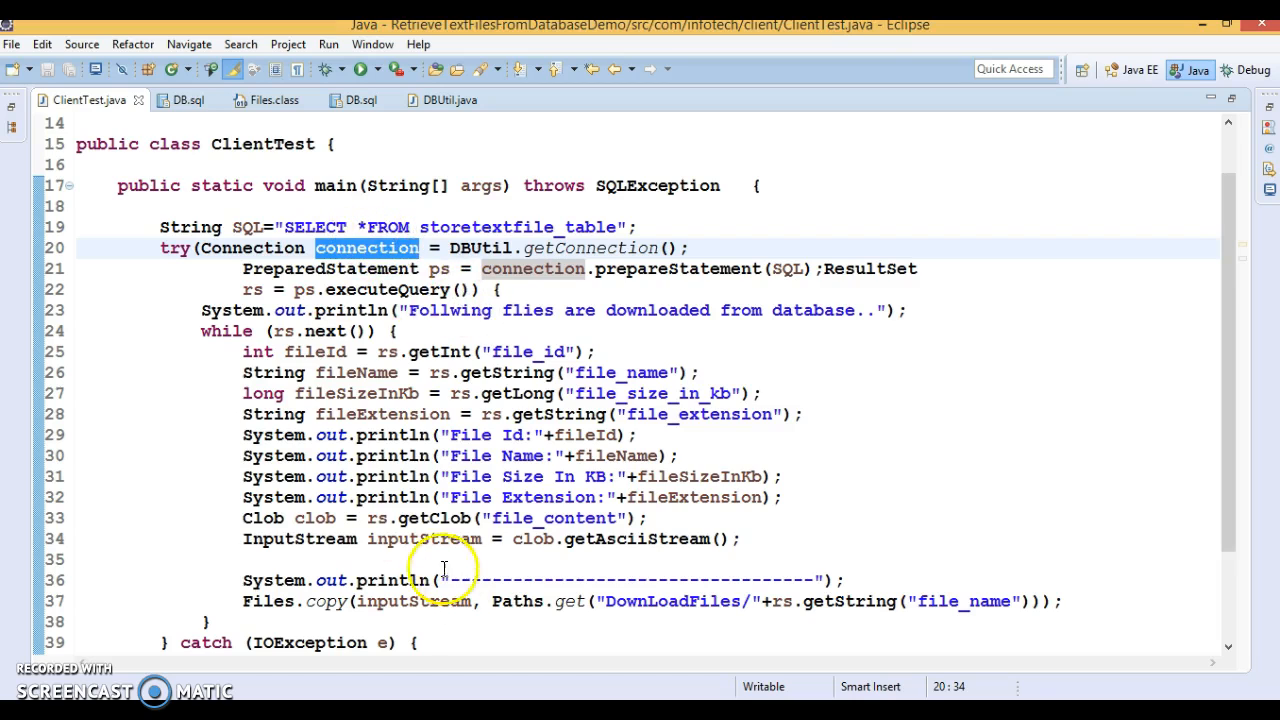
mouse_move(416, 525)
text(o)
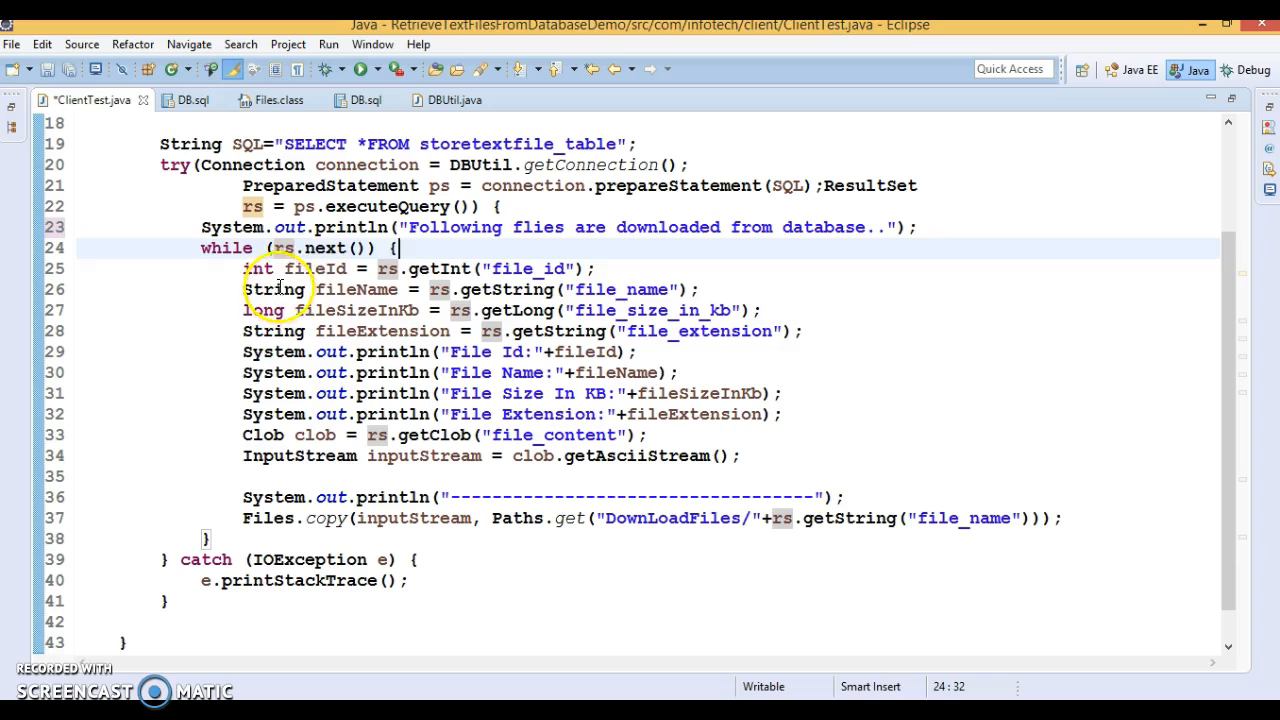
Highlight fileId, rs and the file_name column string in the download loop
double_click(315, 268)
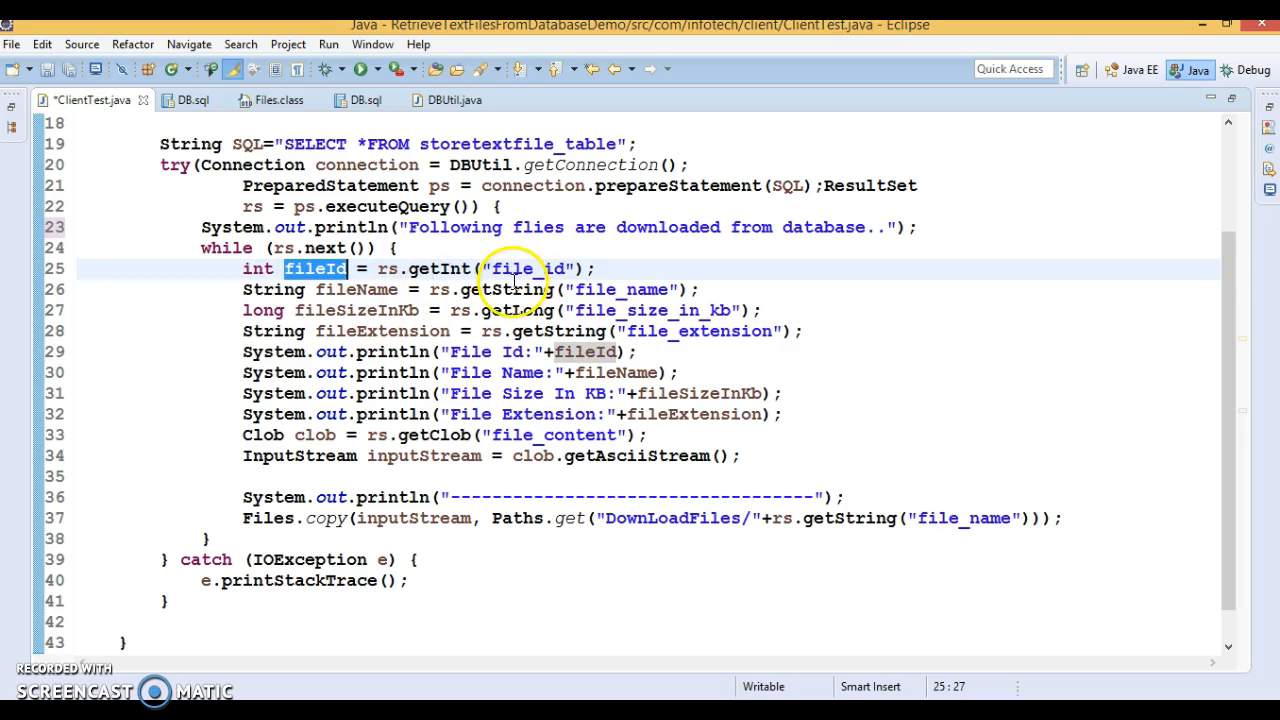
double_click(447, 268)
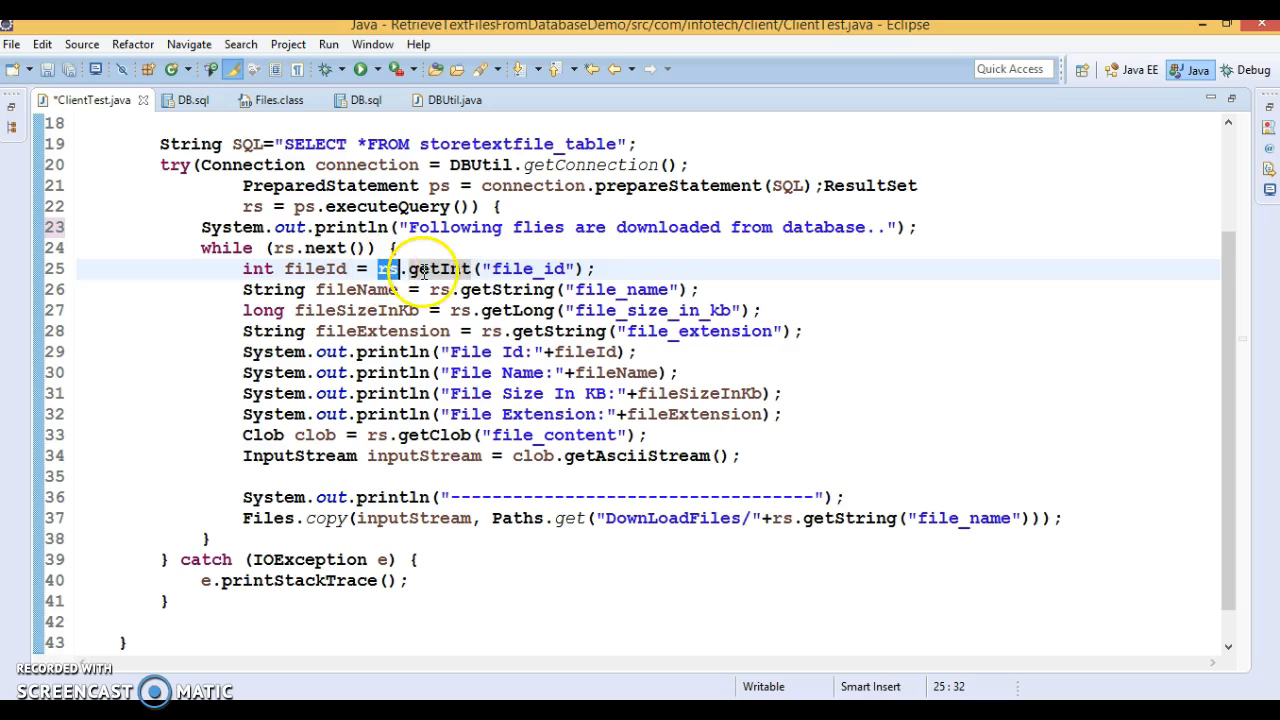
double_click(527, 268)
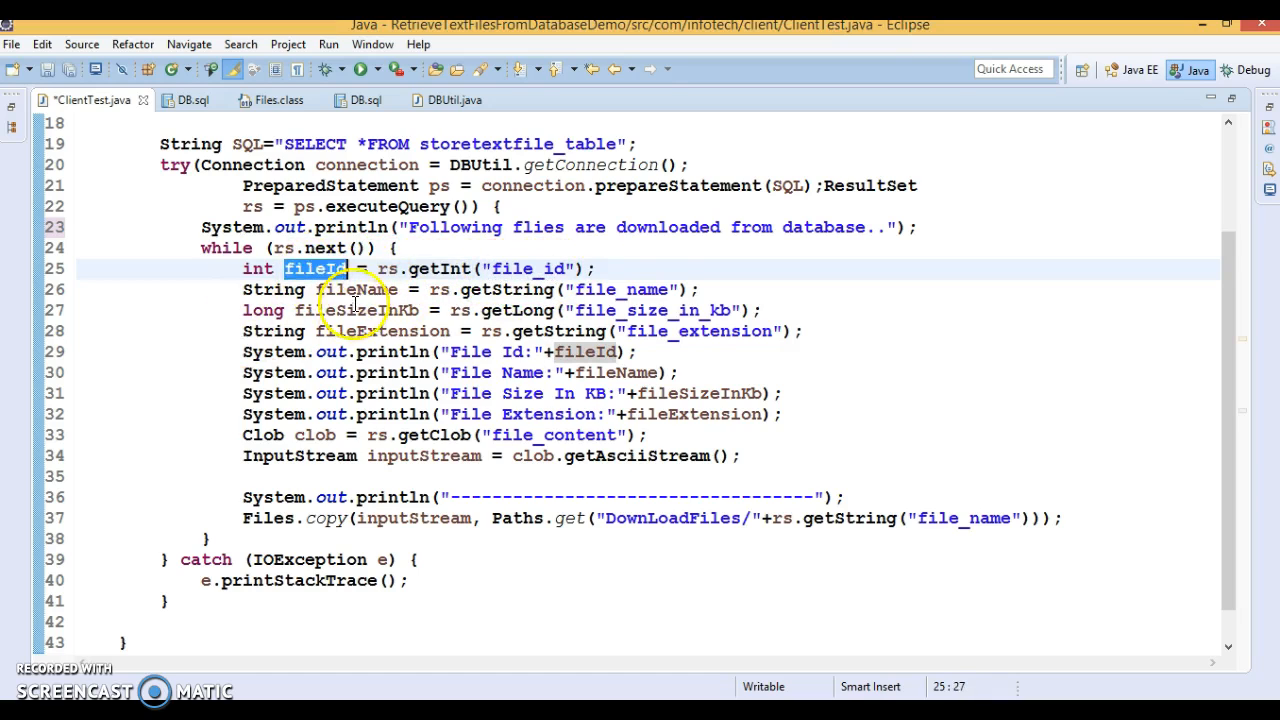
double_click(358, 289)
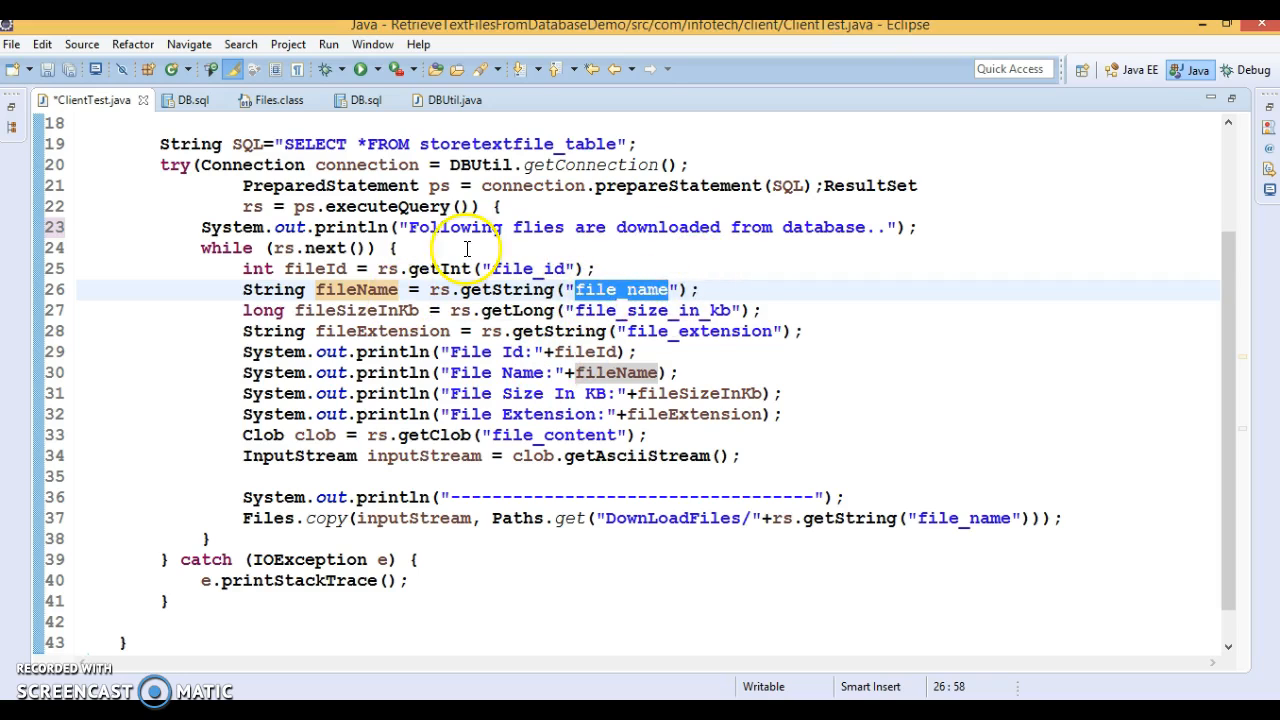
double_click(355, 290)
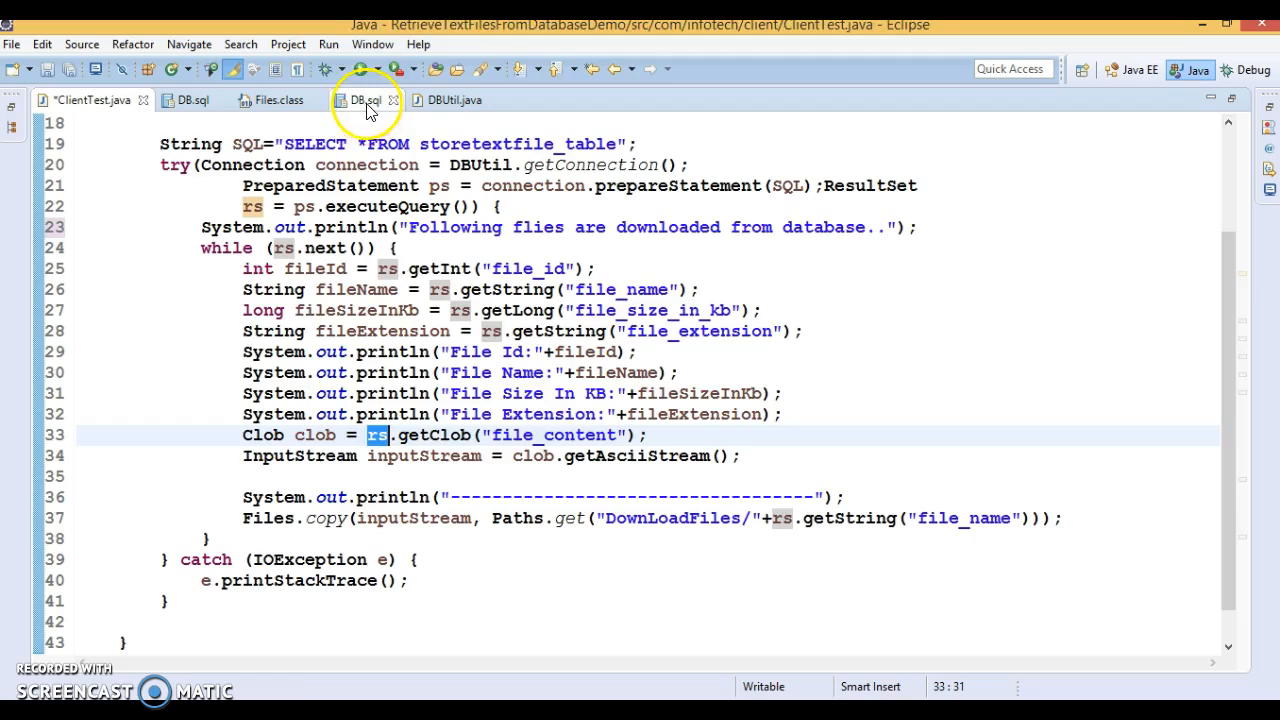
click(367, 99)
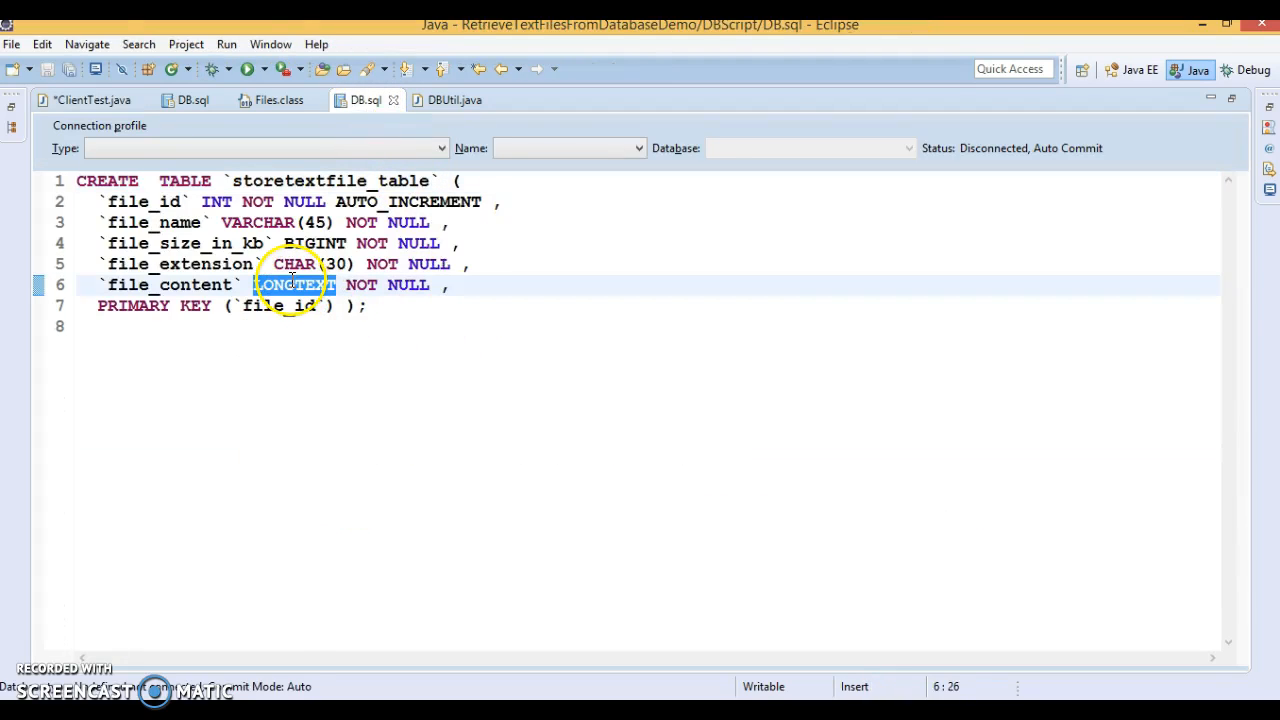
click(88, 99)
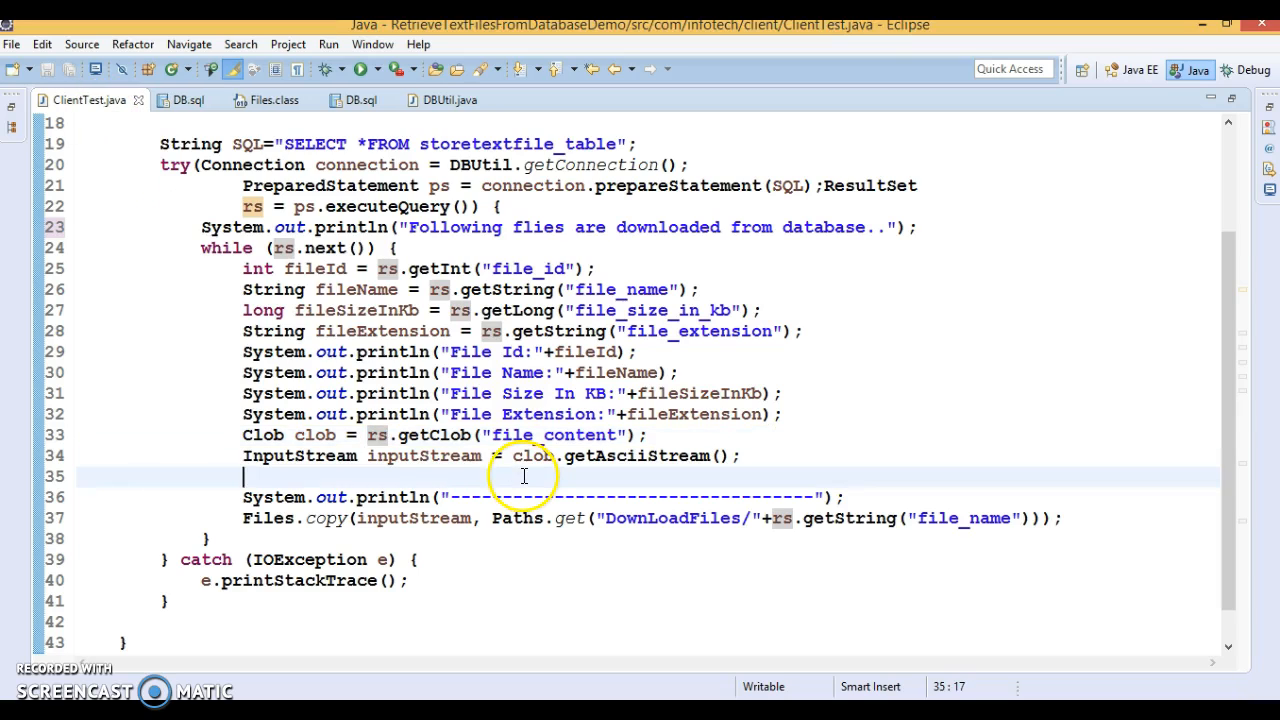
double_click(316, 435)
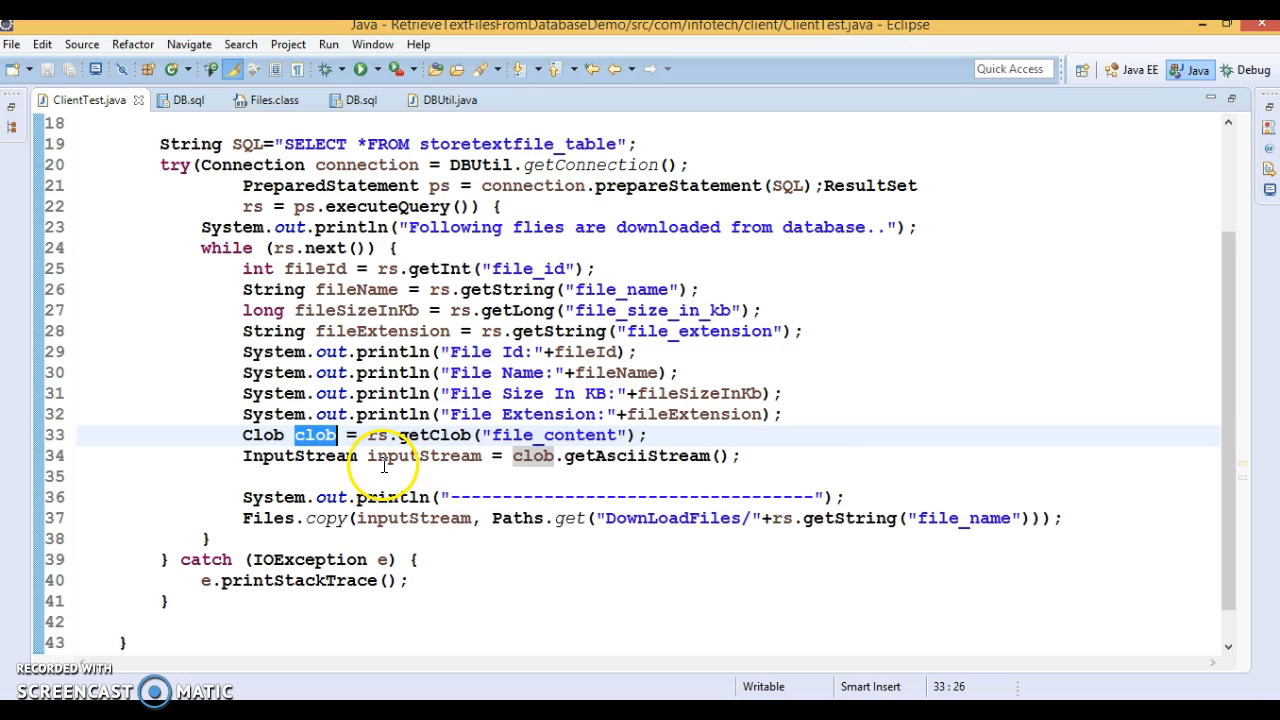
mouse_move(839, 443)
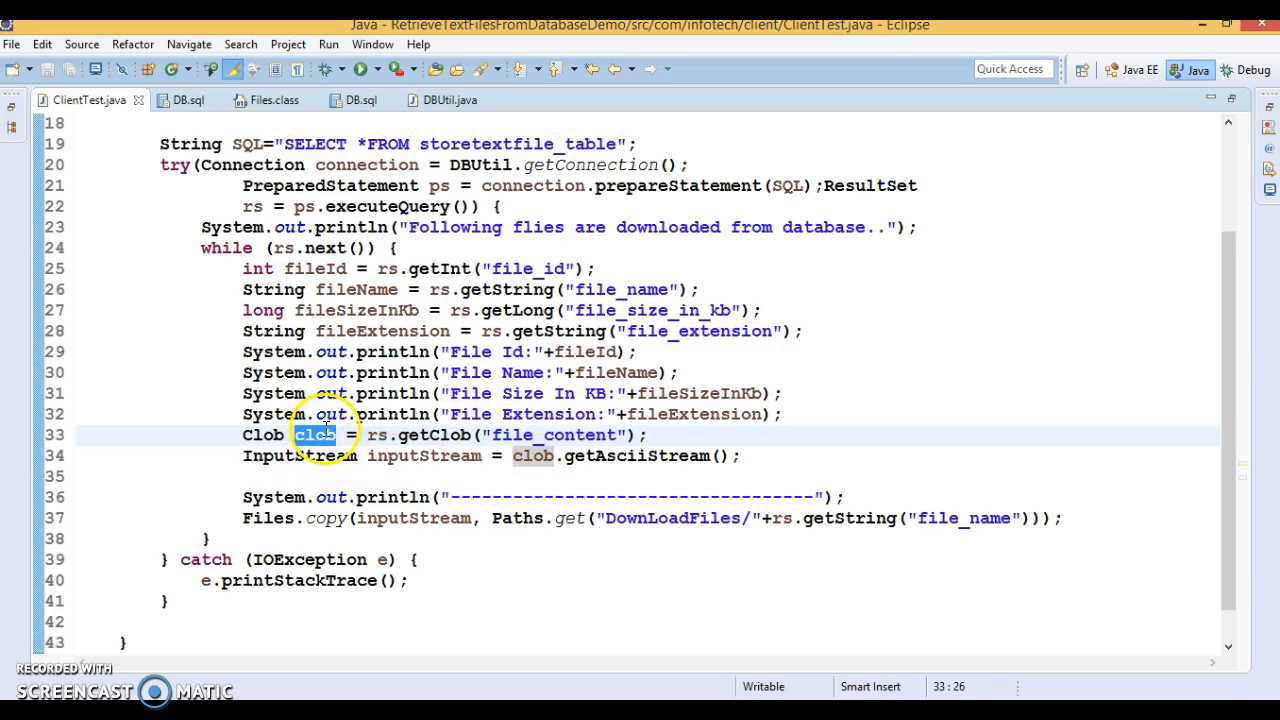
double_click(435, 435)
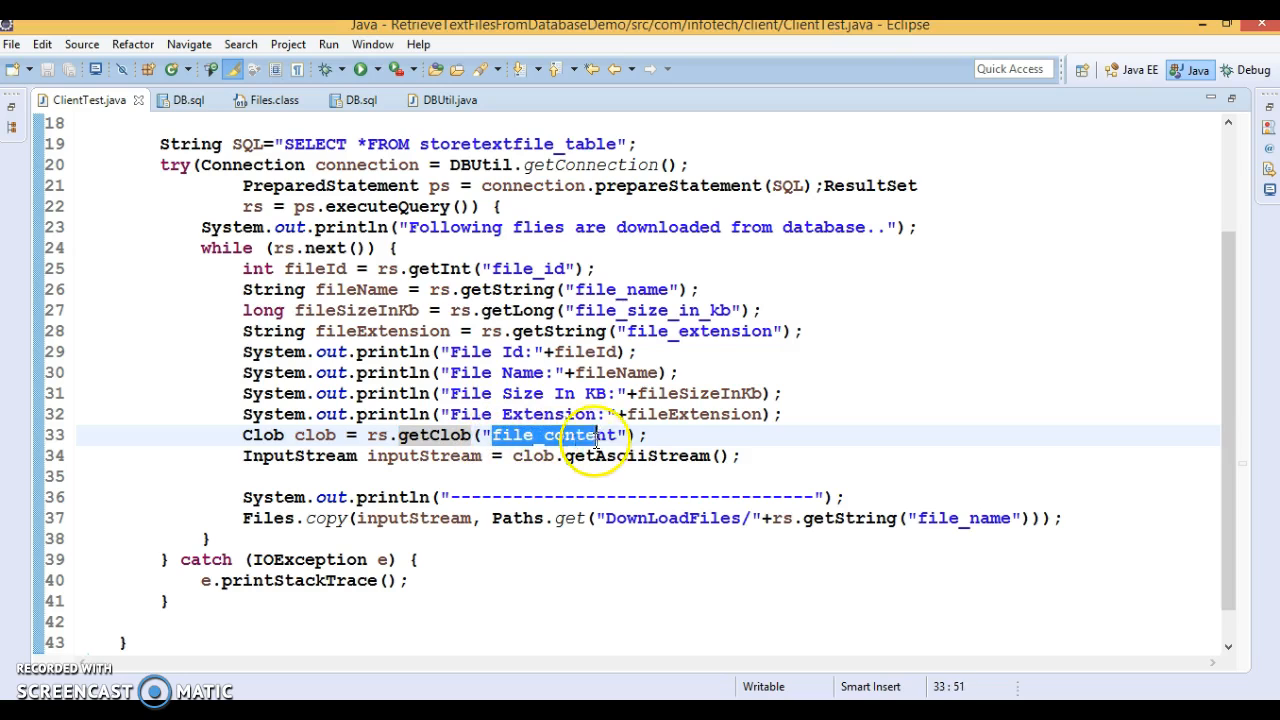
mouse_move(427, 435)
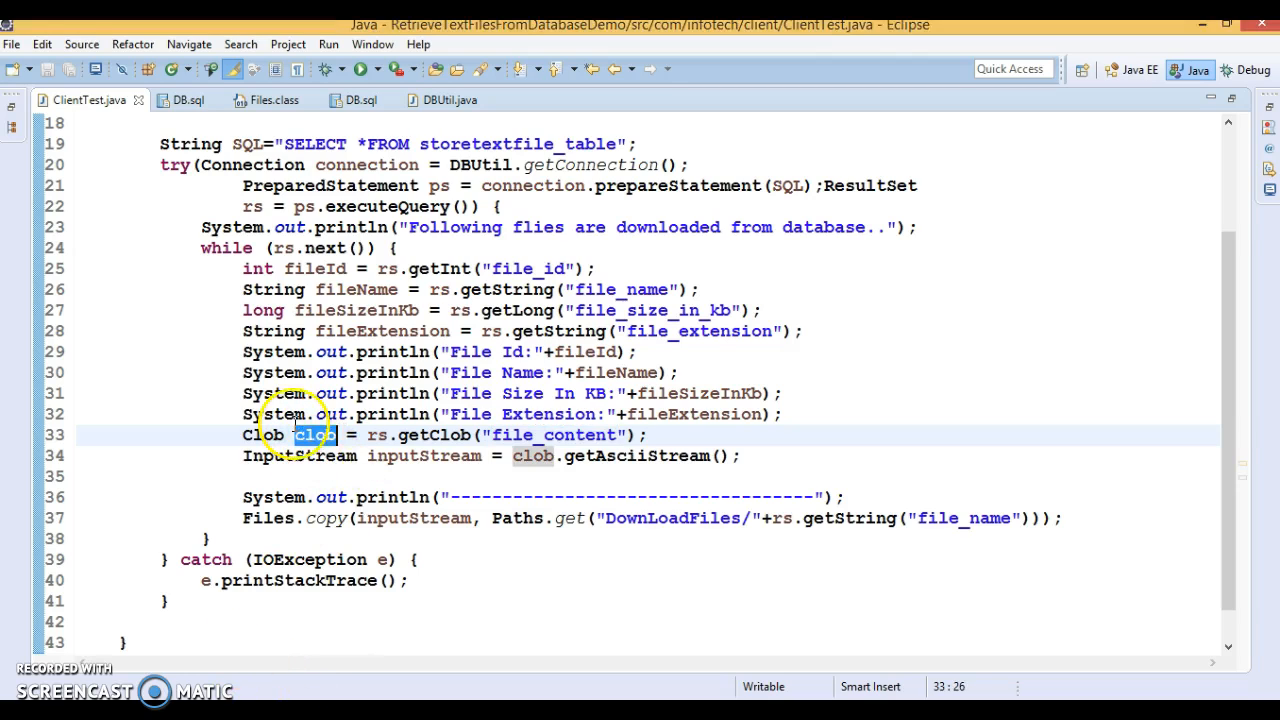
mouse_move(578, 468)
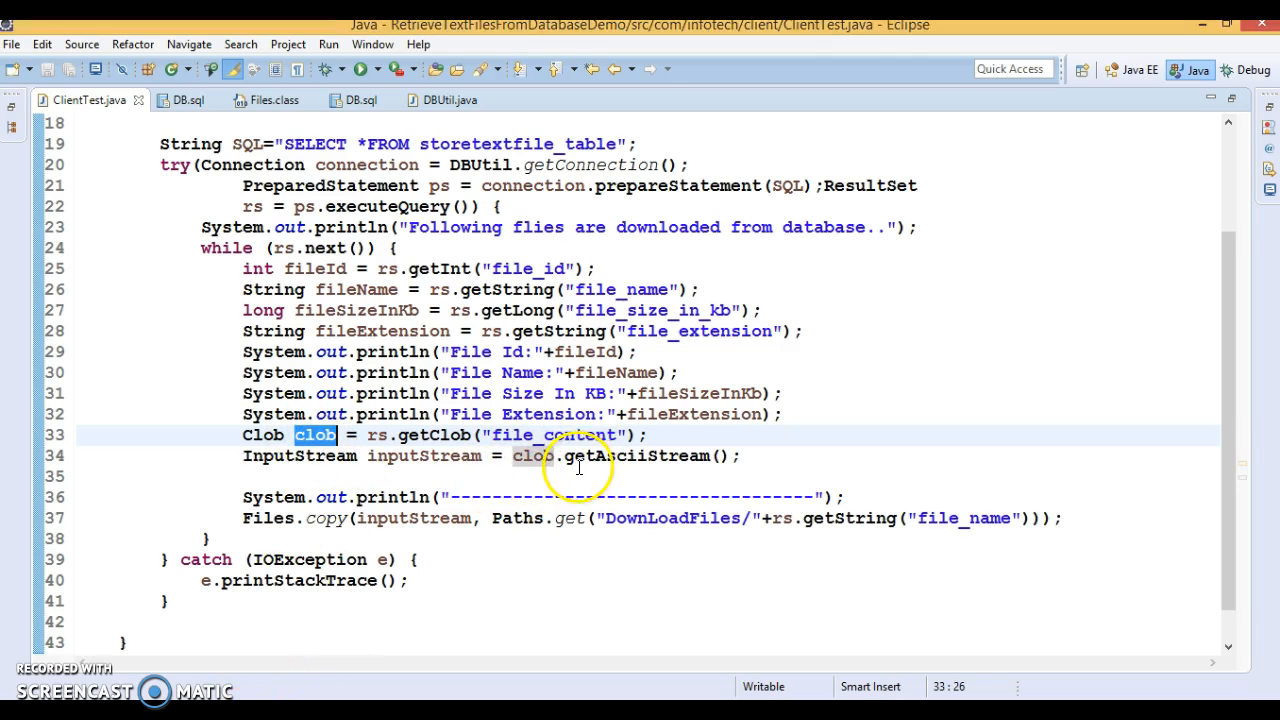
double_click(423, 456)
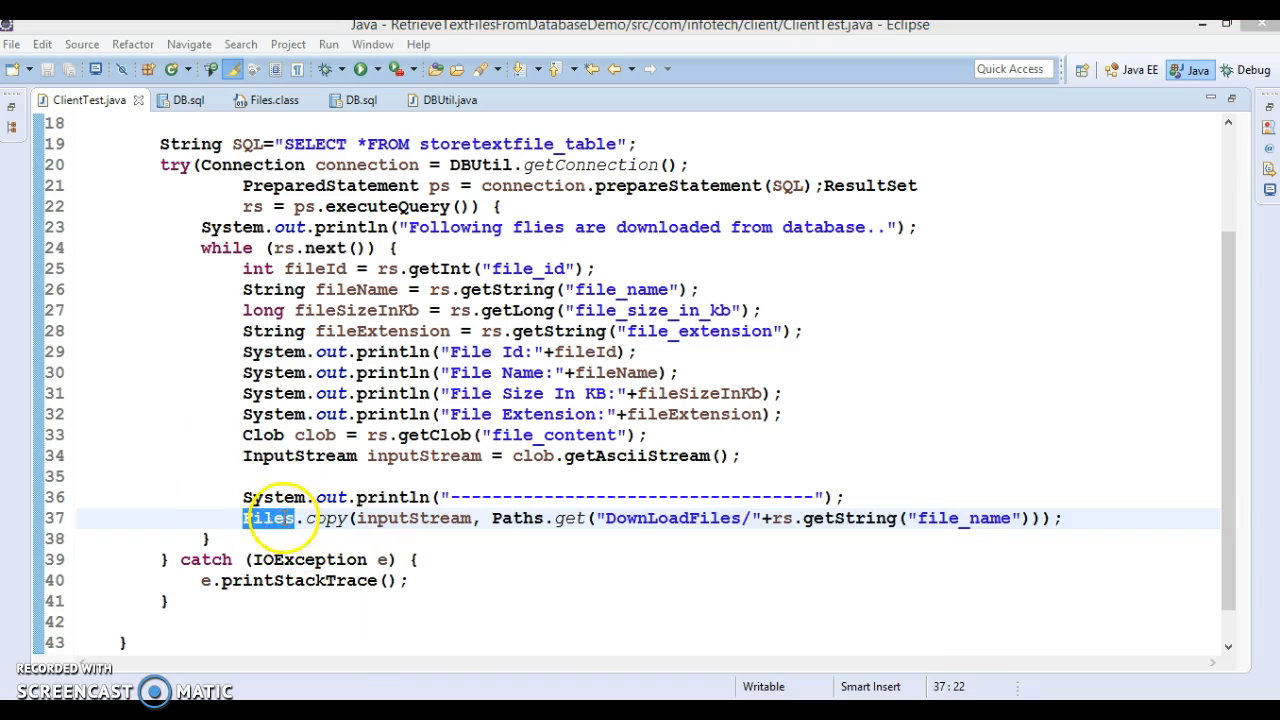
Dismiss the security update notice and highlight Files and Paths in the copy call
double_click(324, 519)
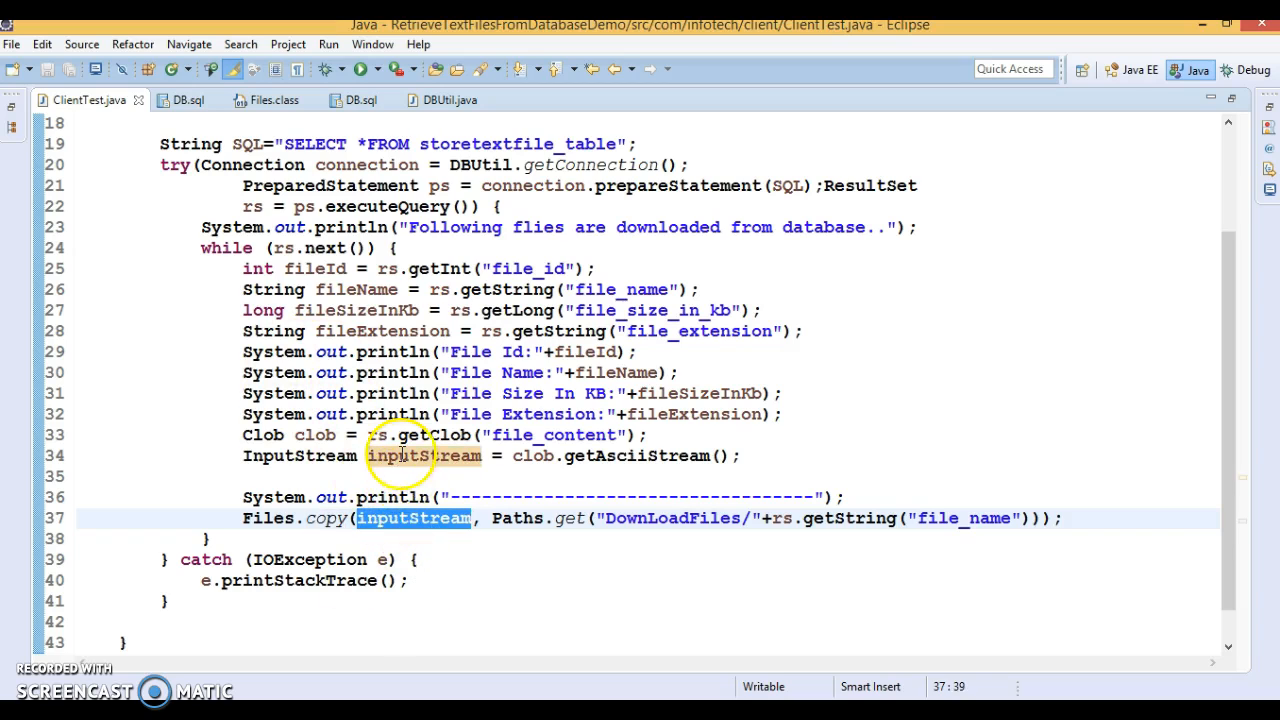
mouse_move(530, 518)
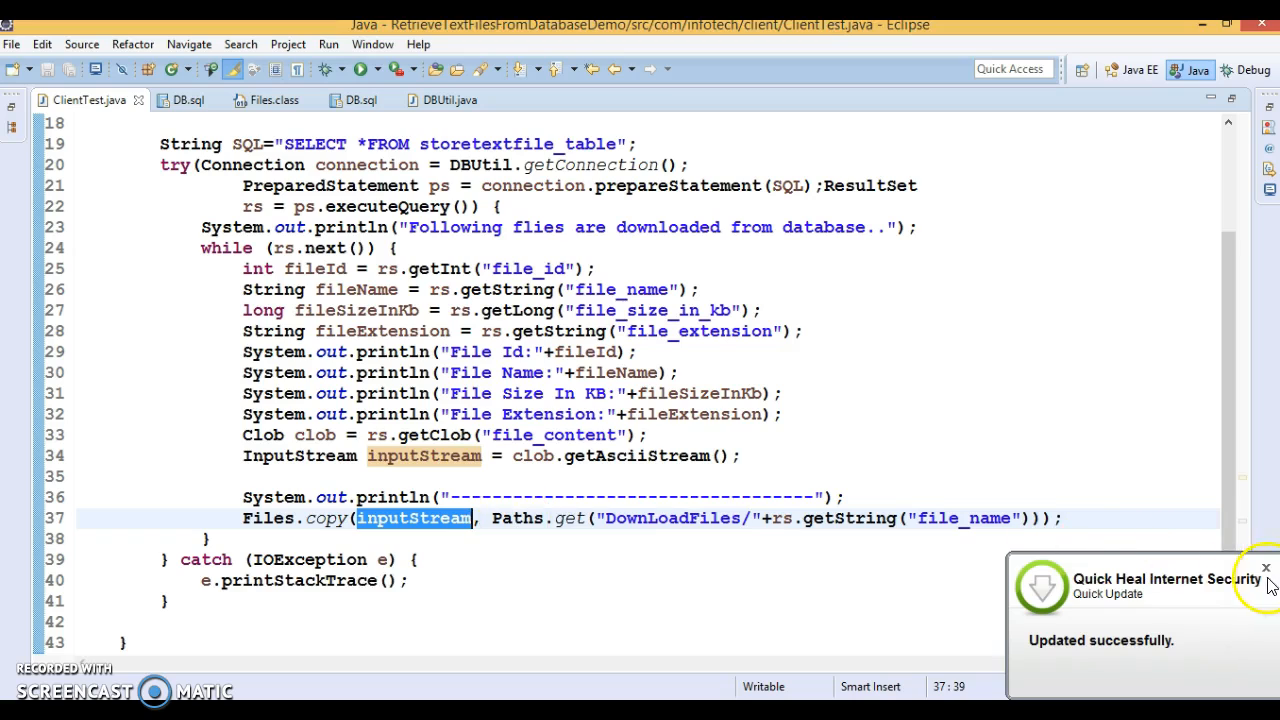
click(1265, 567)
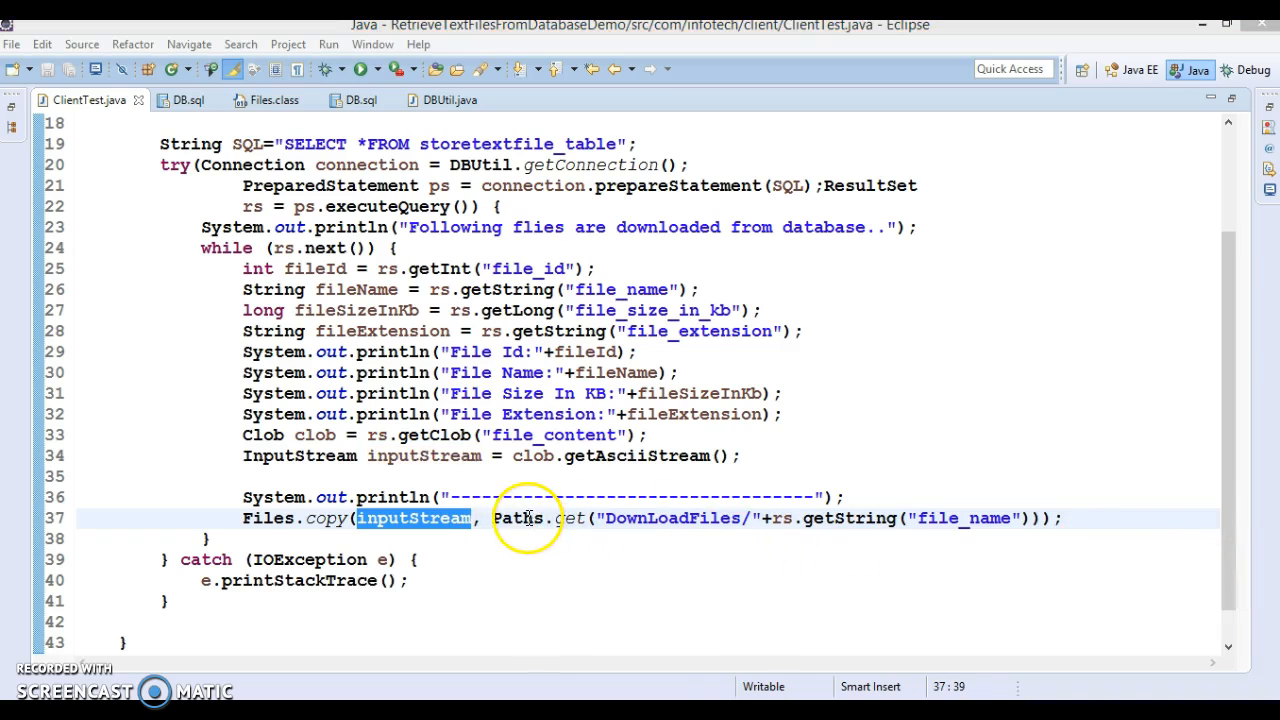
double_click(685, 518)
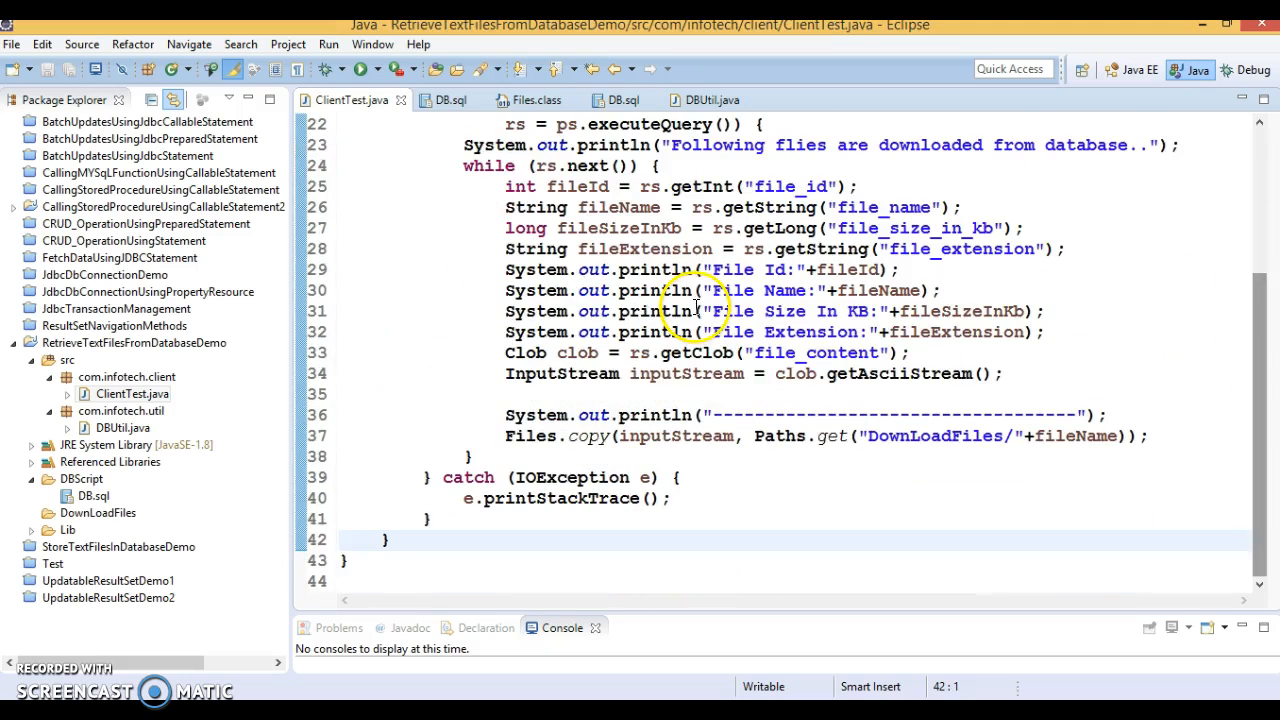
Run ClientTest as a Java Application and restore the Console view size
right_click(695, 305)
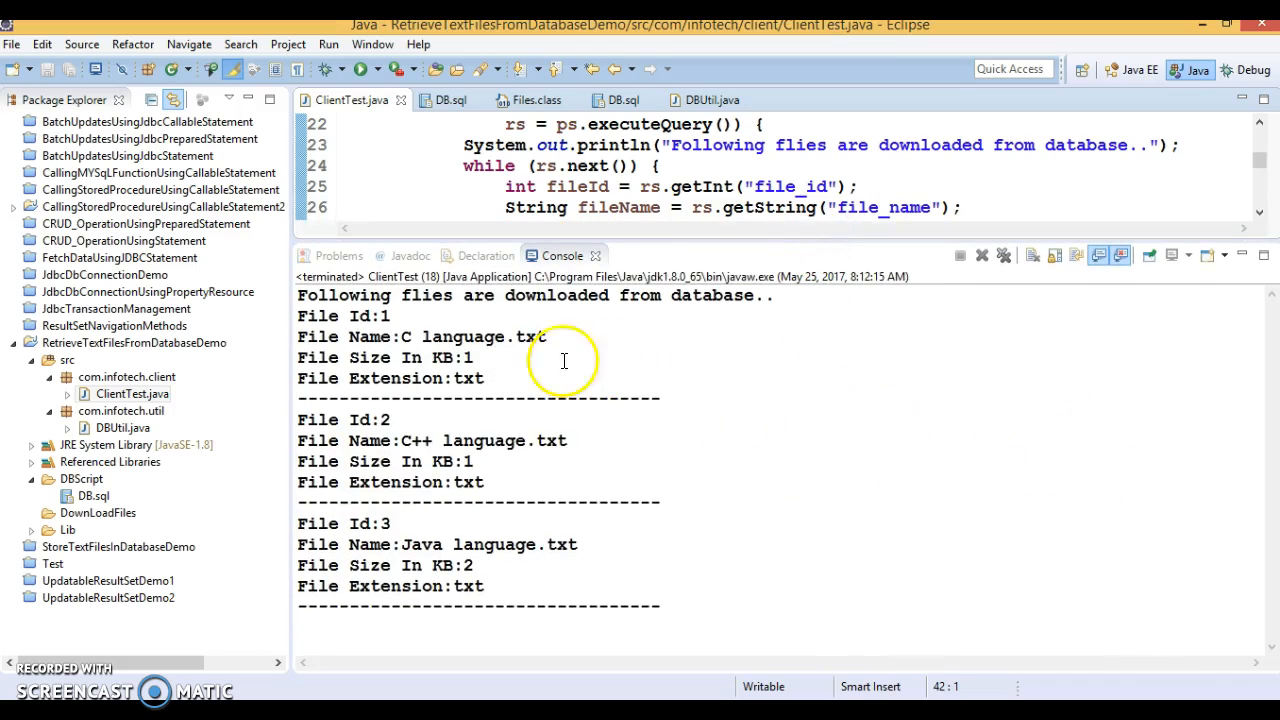
mouse_move(685, 307)
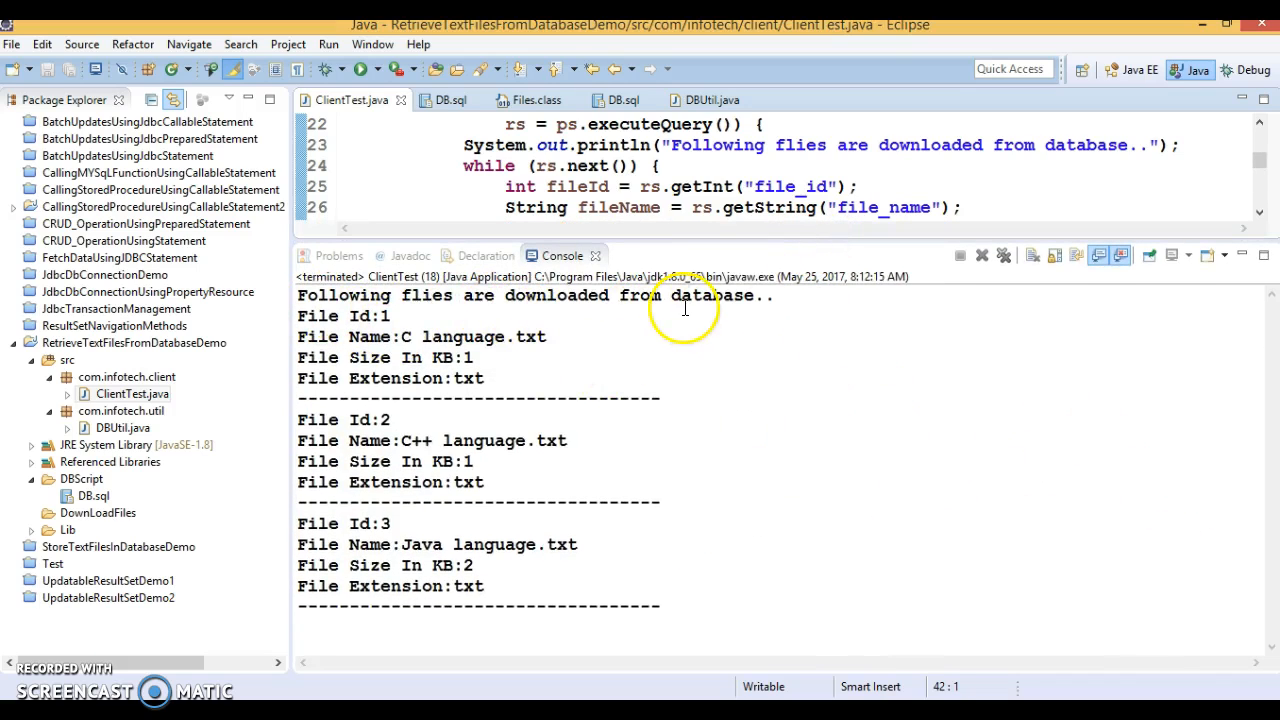
double_click(318, 316)
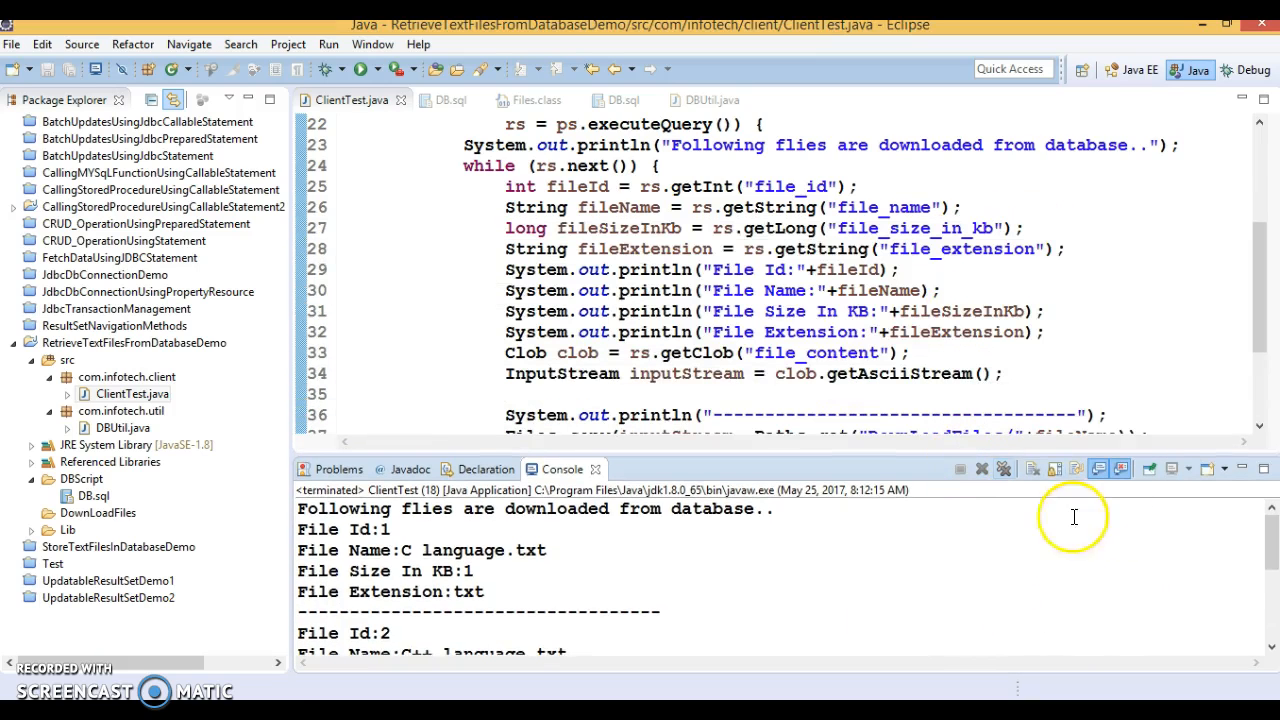
Refresh RetrieveTextFilesFromDatabaseDemo and select C language.txt inside DownLoadFiles
right_click(68, 342)
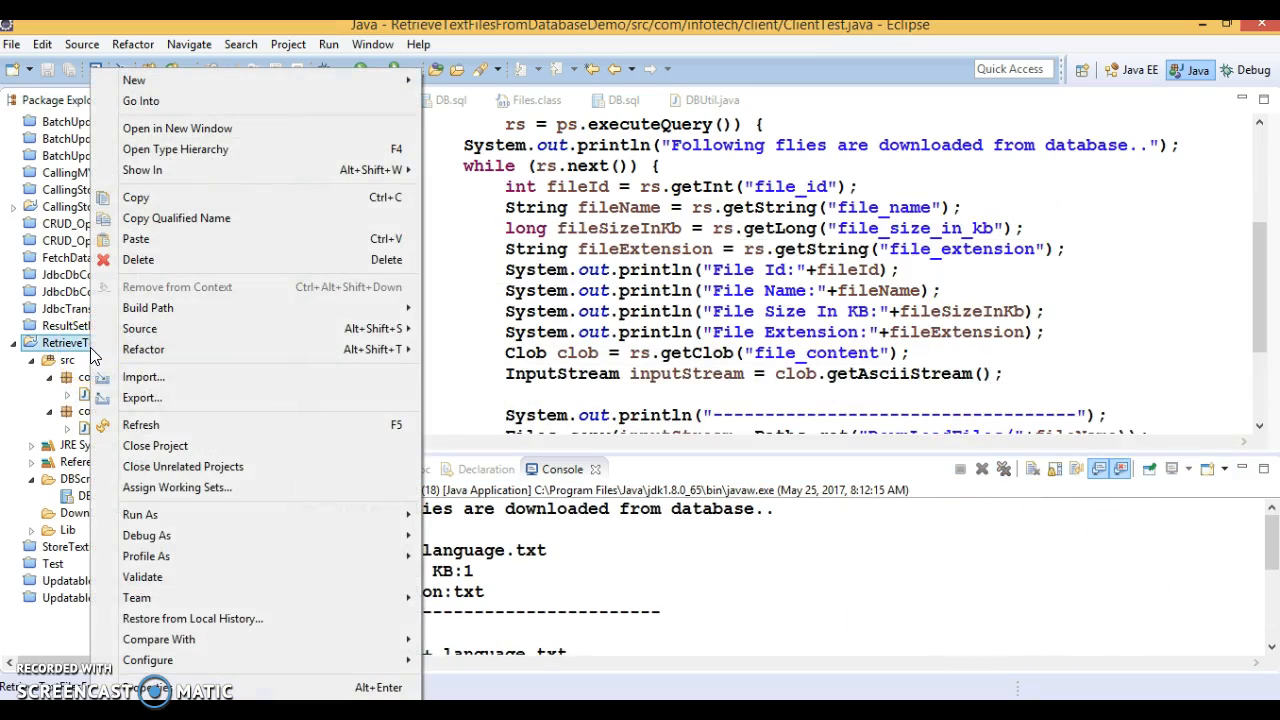
mouse_move(160, 424)
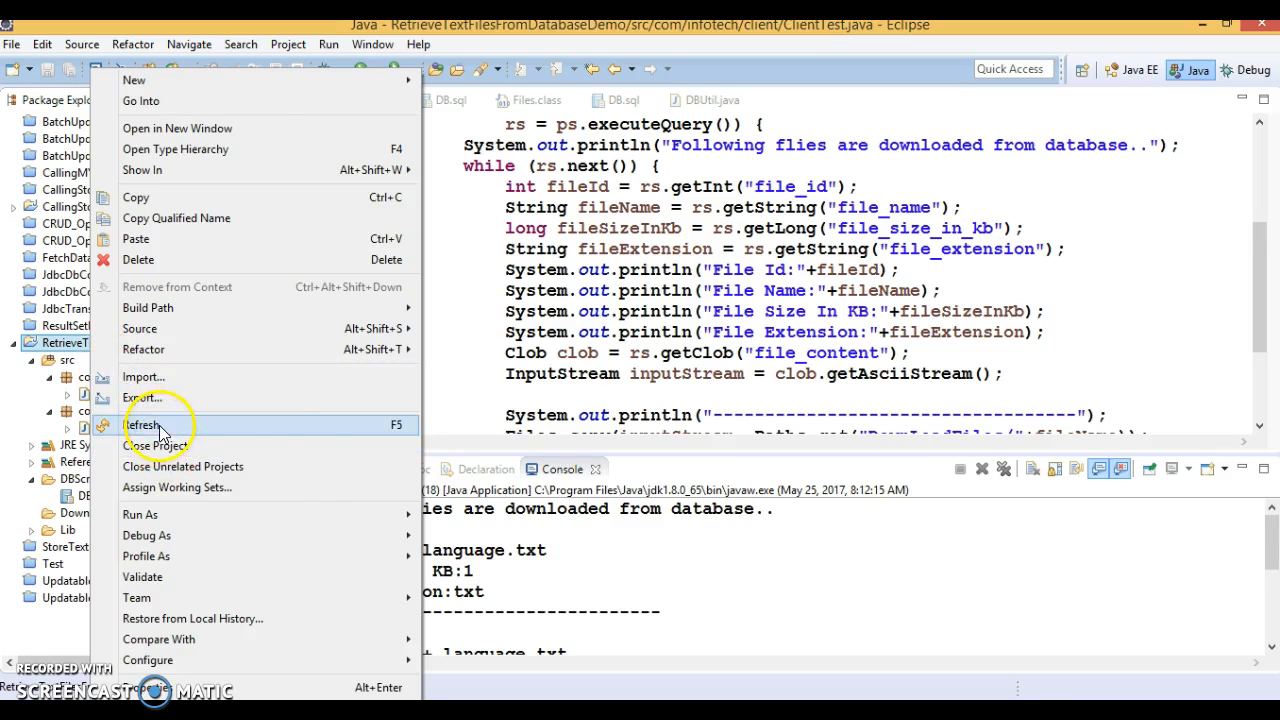
click(140, 425)
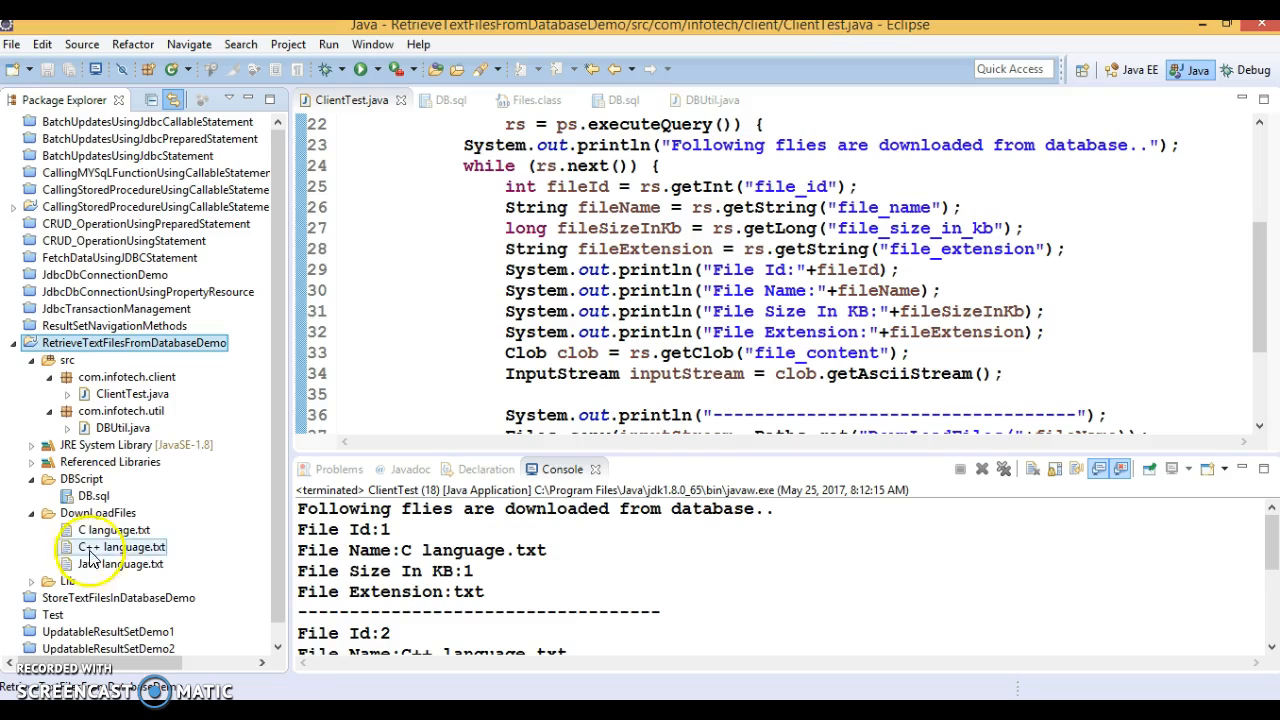
click(107, 528)
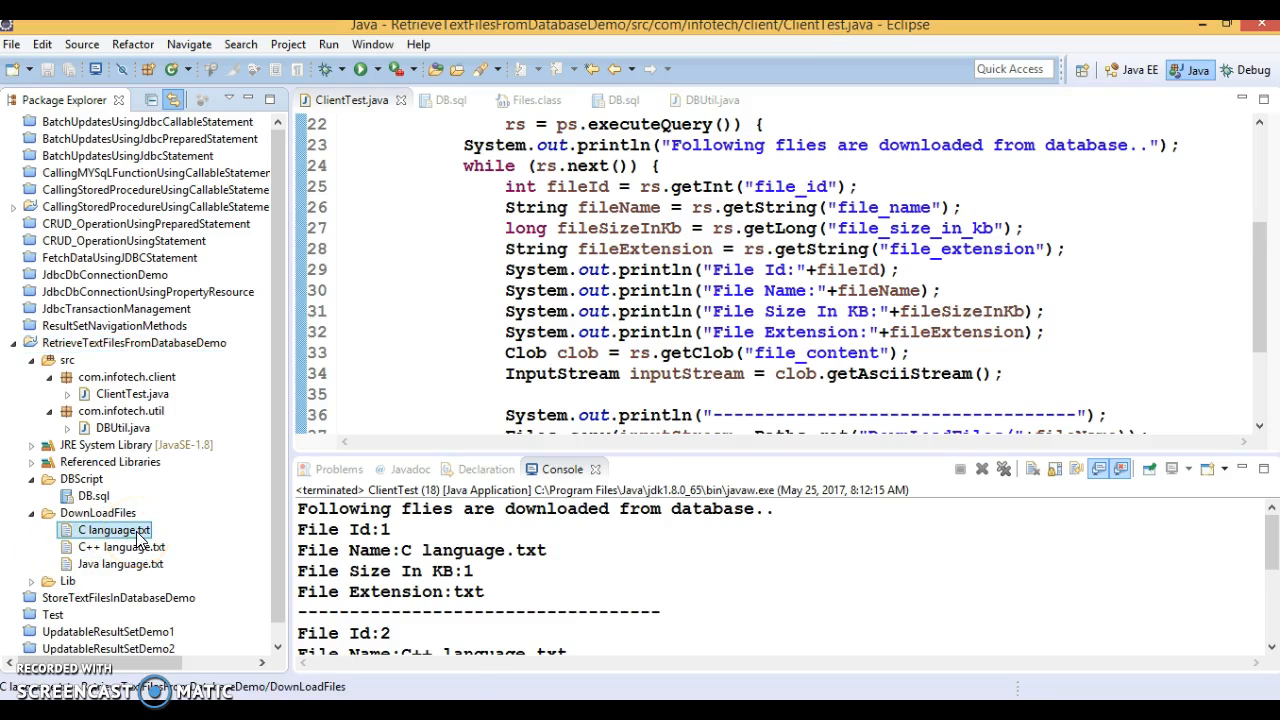
right_click(100, 529)
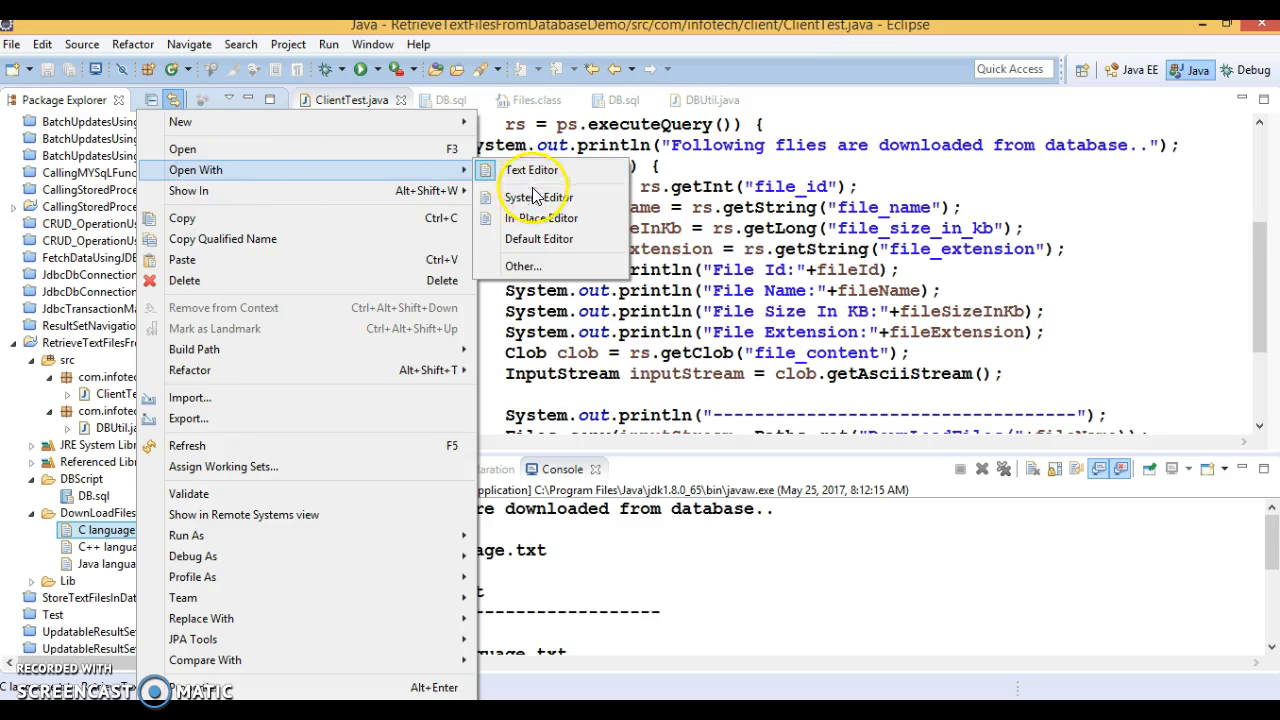
Open C language.txt in the system editor, Notepad, and close it
click(532, 170)
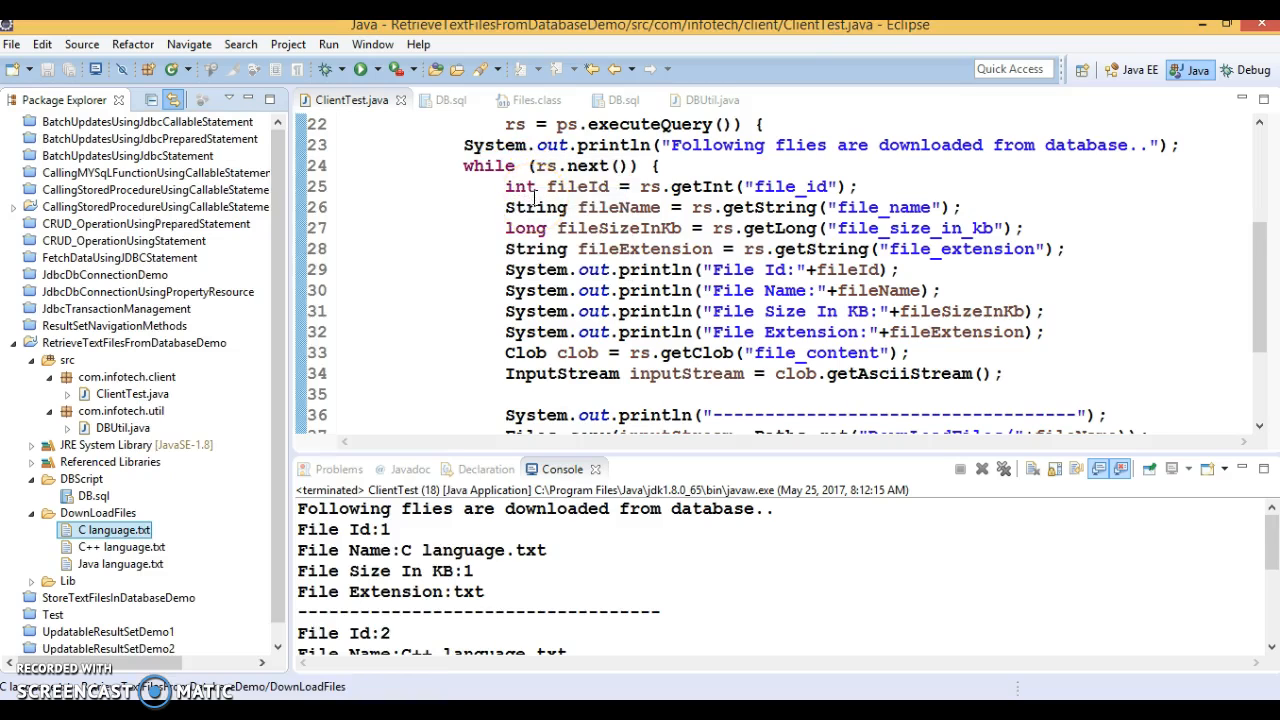
double_click(110, 529)
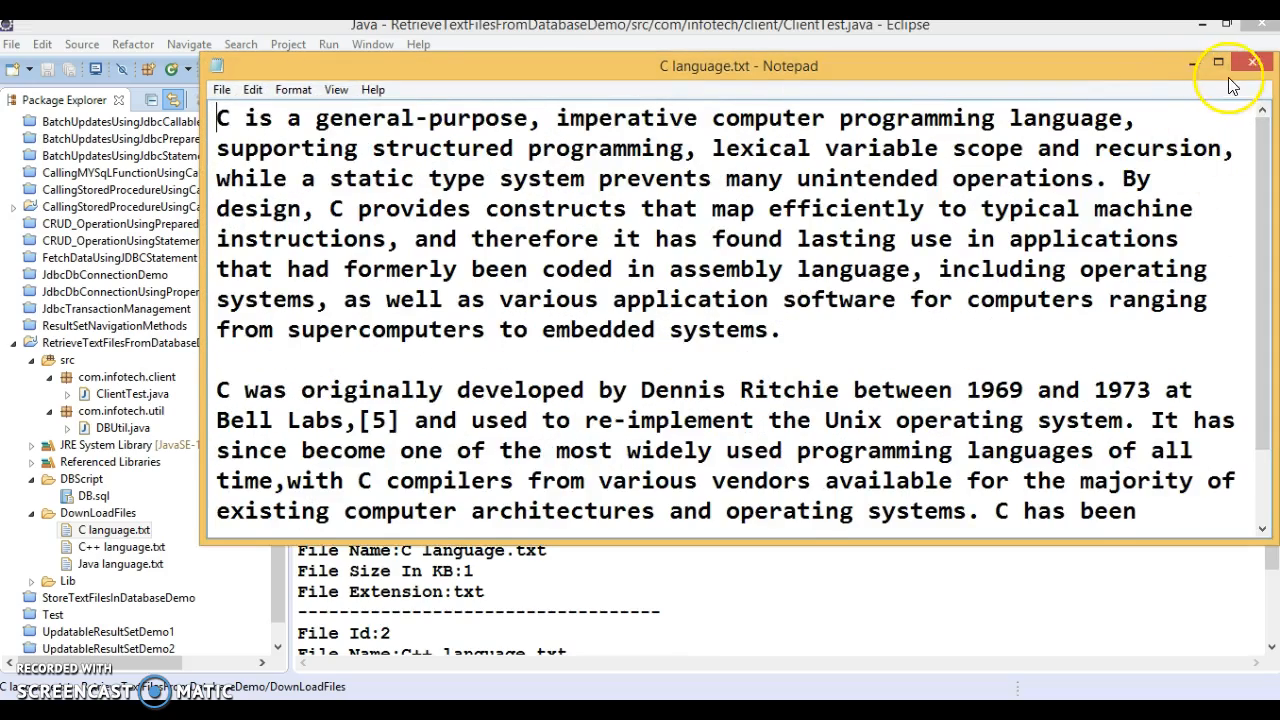
click(1268, 63)
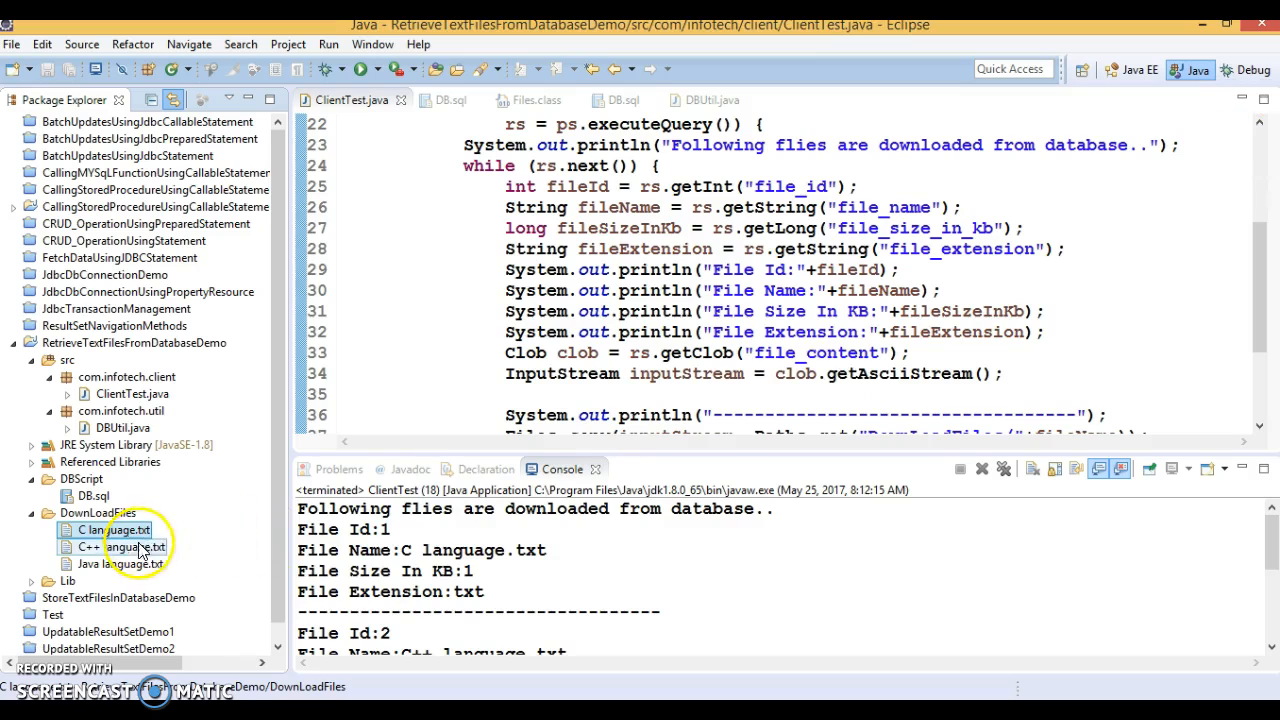
Open Java language.txt in Notepad, scroll through its text, and close it
right_click(107, 547)
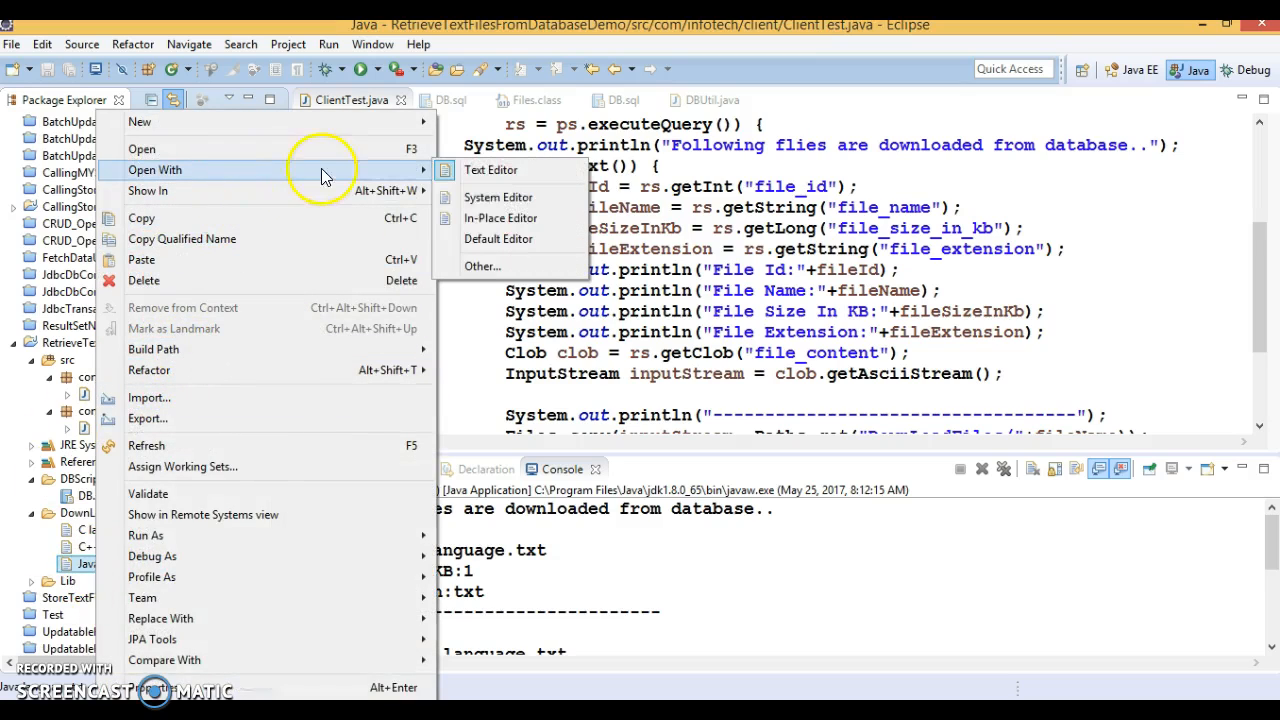
click(490, 169)
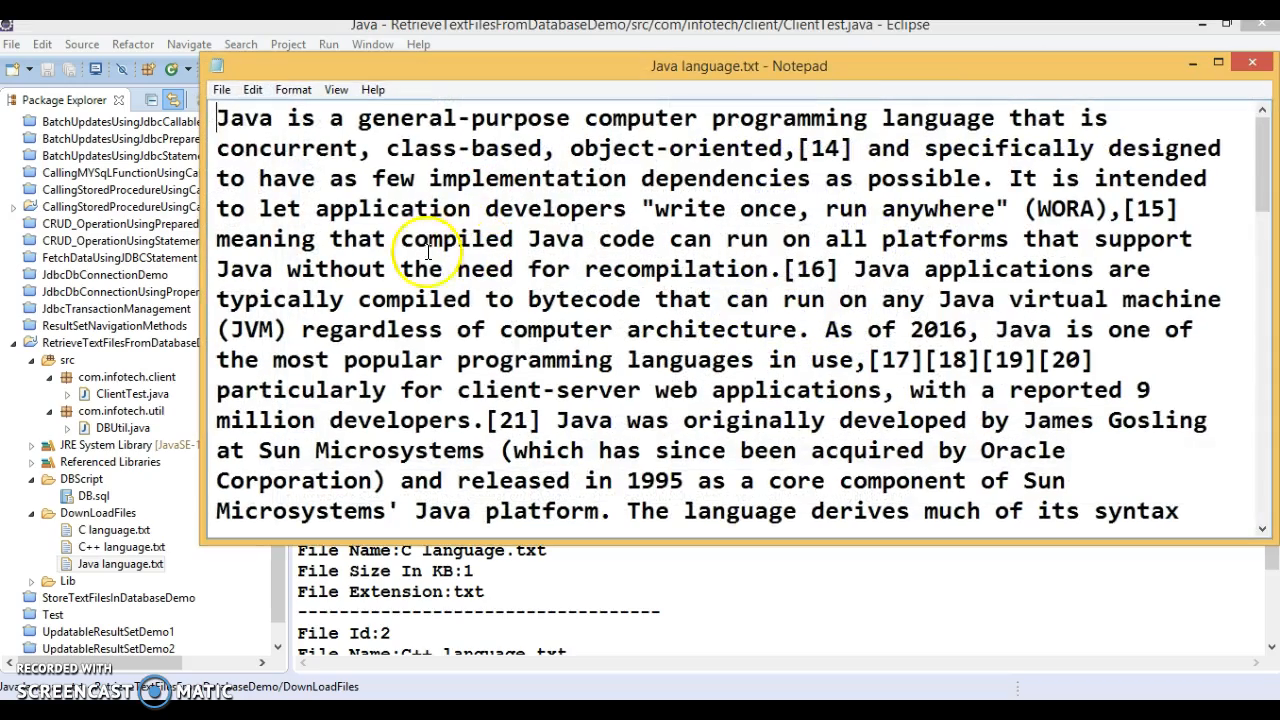
scroll(down, 3)
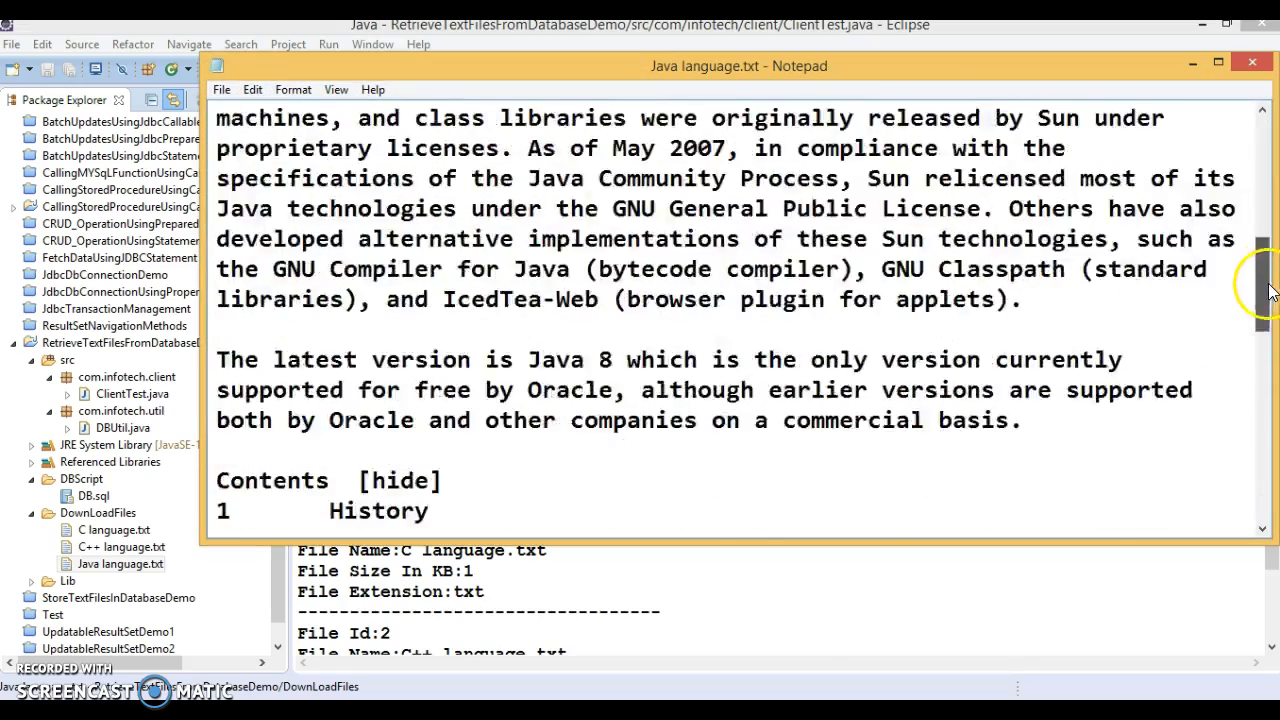
scroll(down, 3)
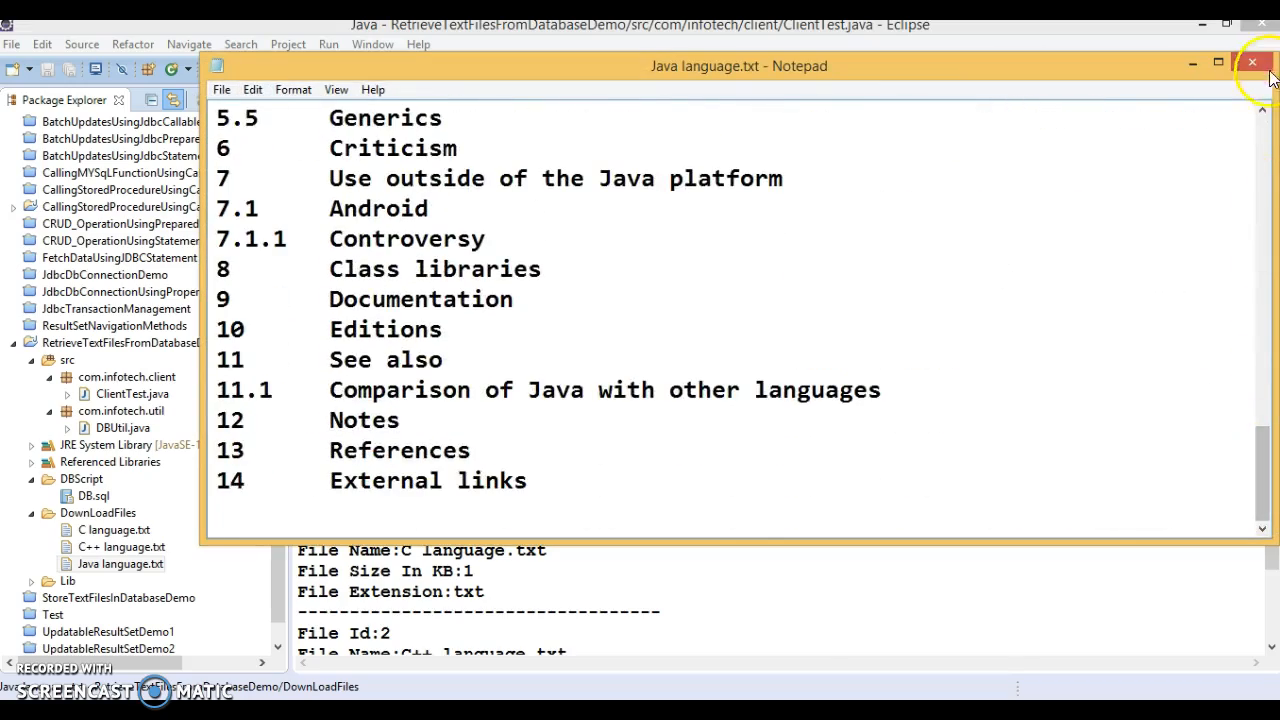
click(1250, 62)
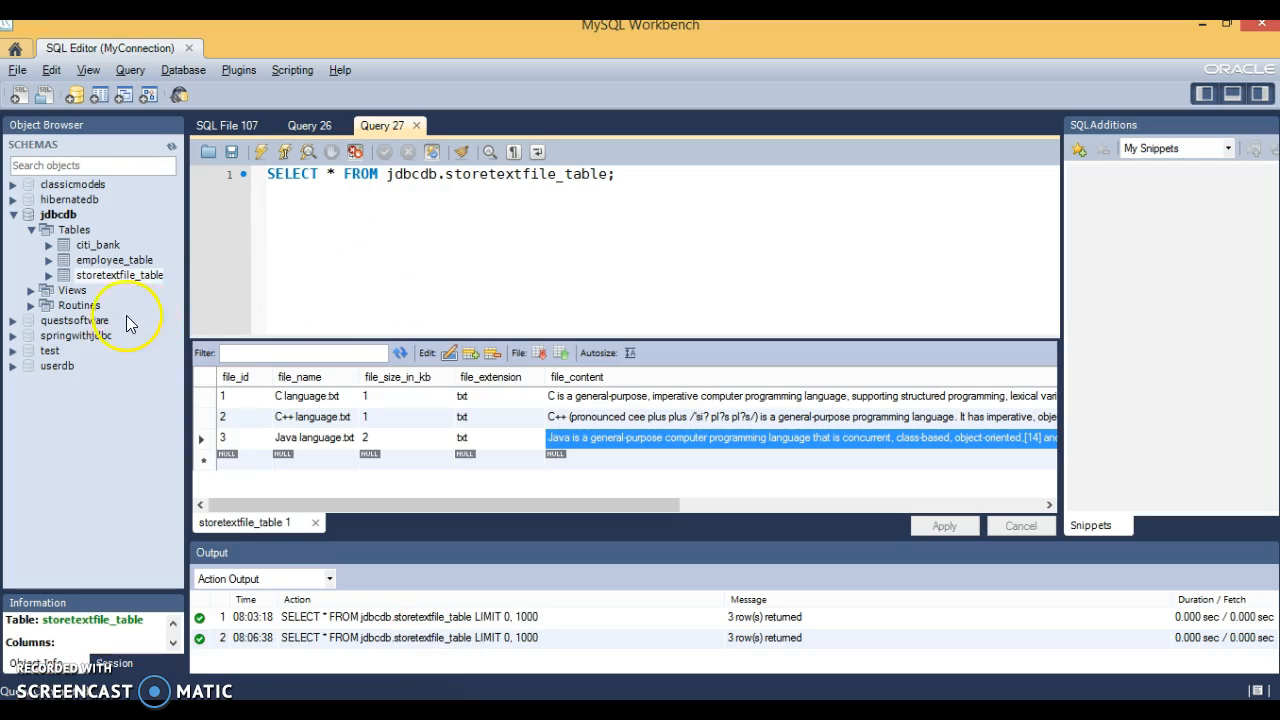
mouse_move(705, 448)
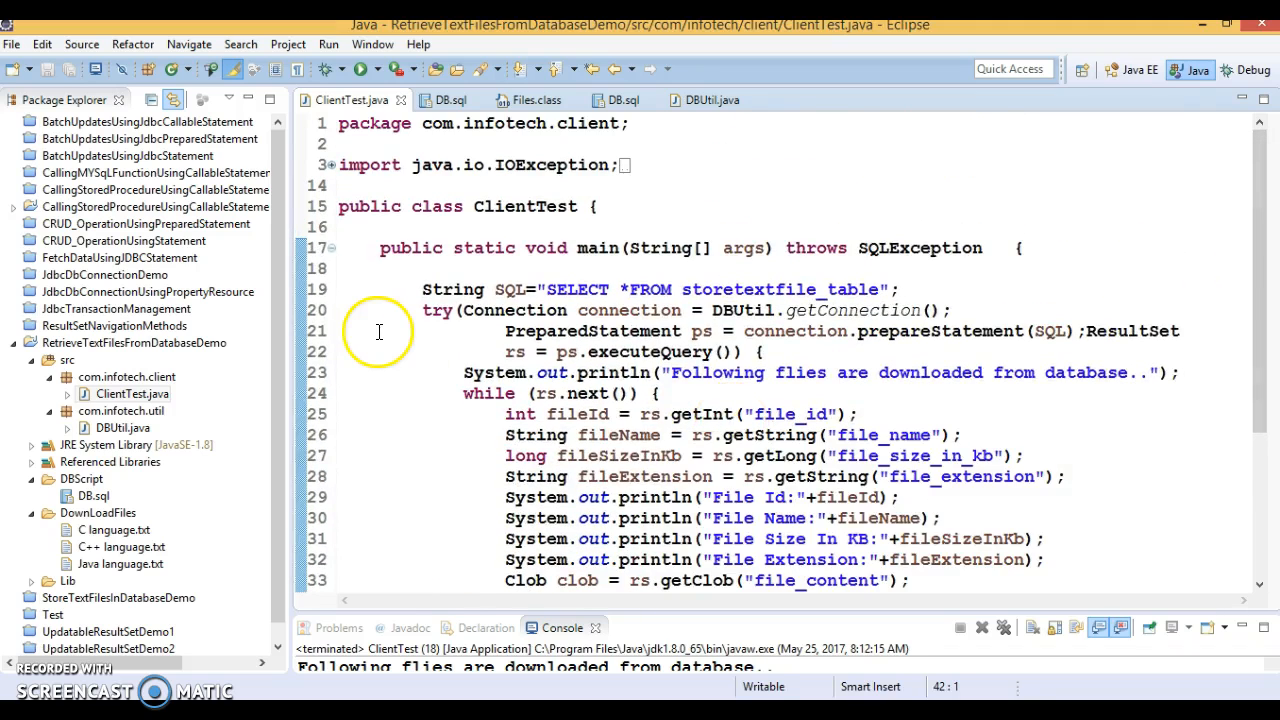
Scroll through ClientTest.java's loop that reads each row's columns and content stream
scroll(down, 3)
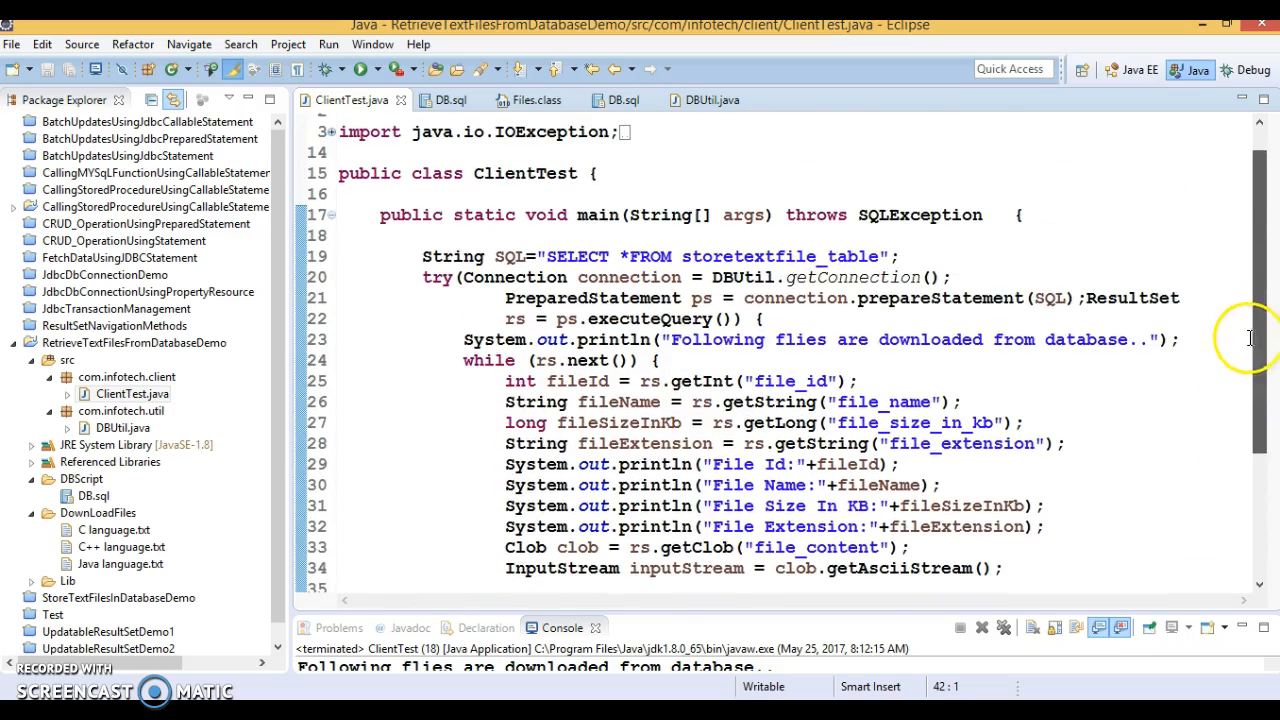
mouse_move(897, 485)
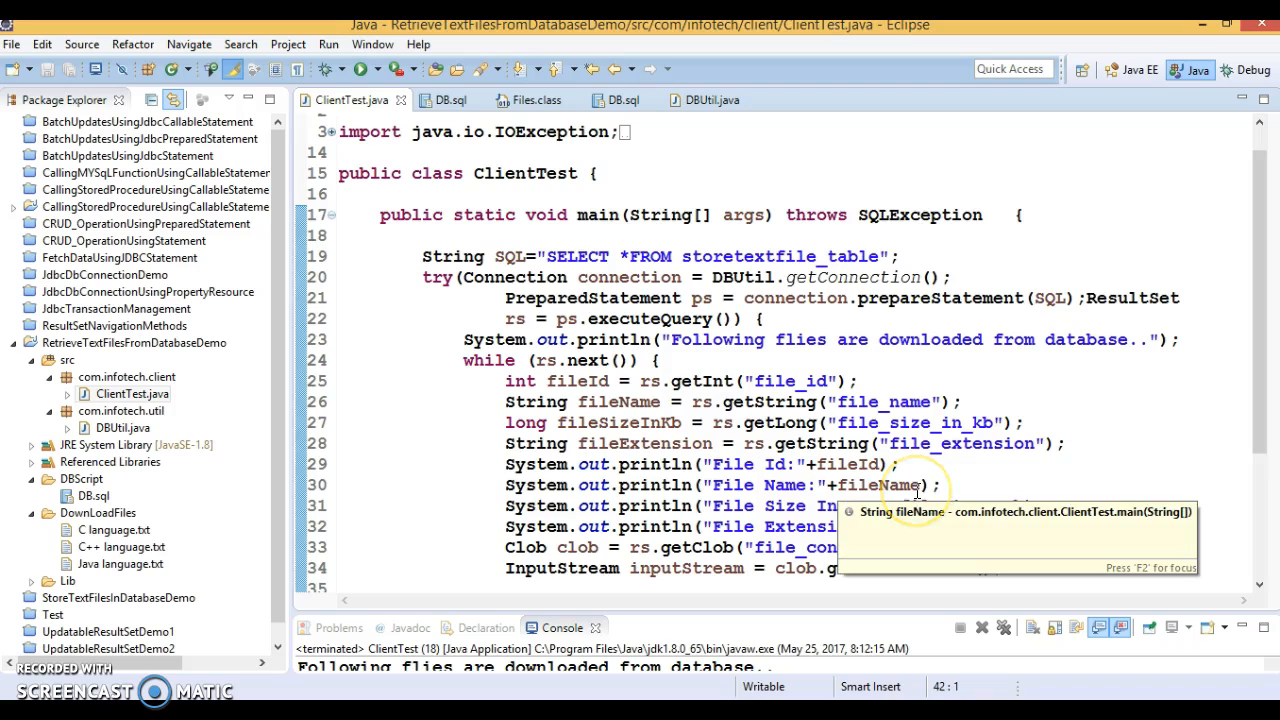